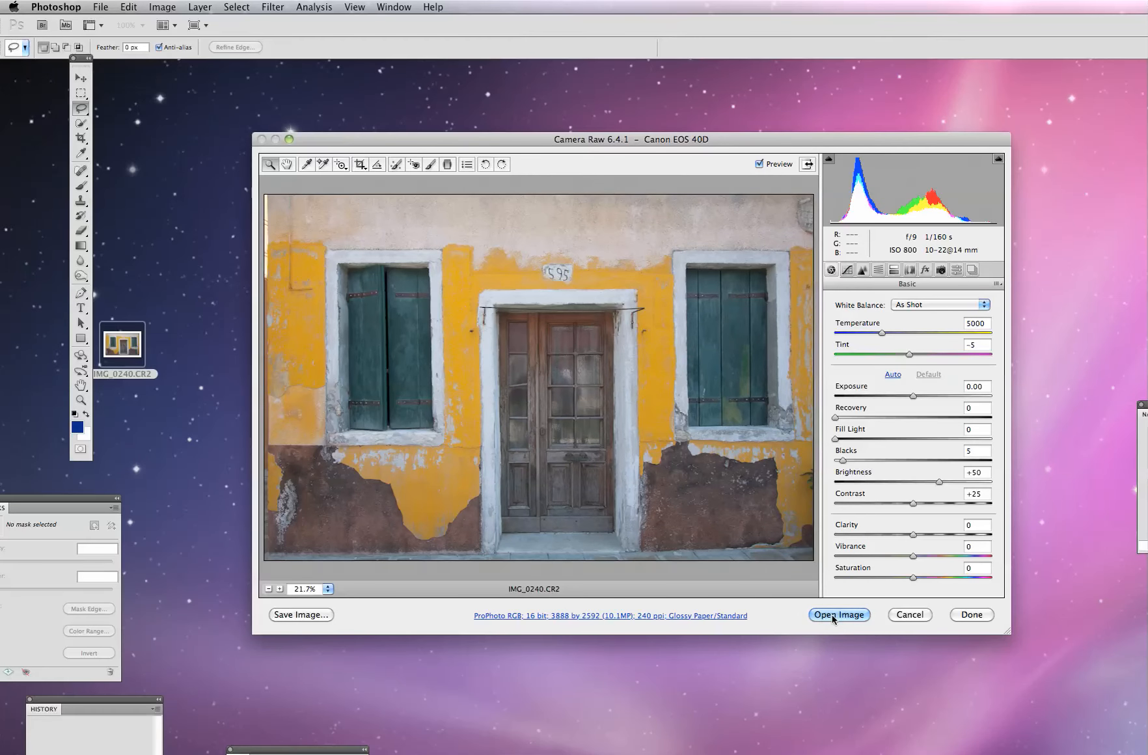
mouse_move(834, 619)
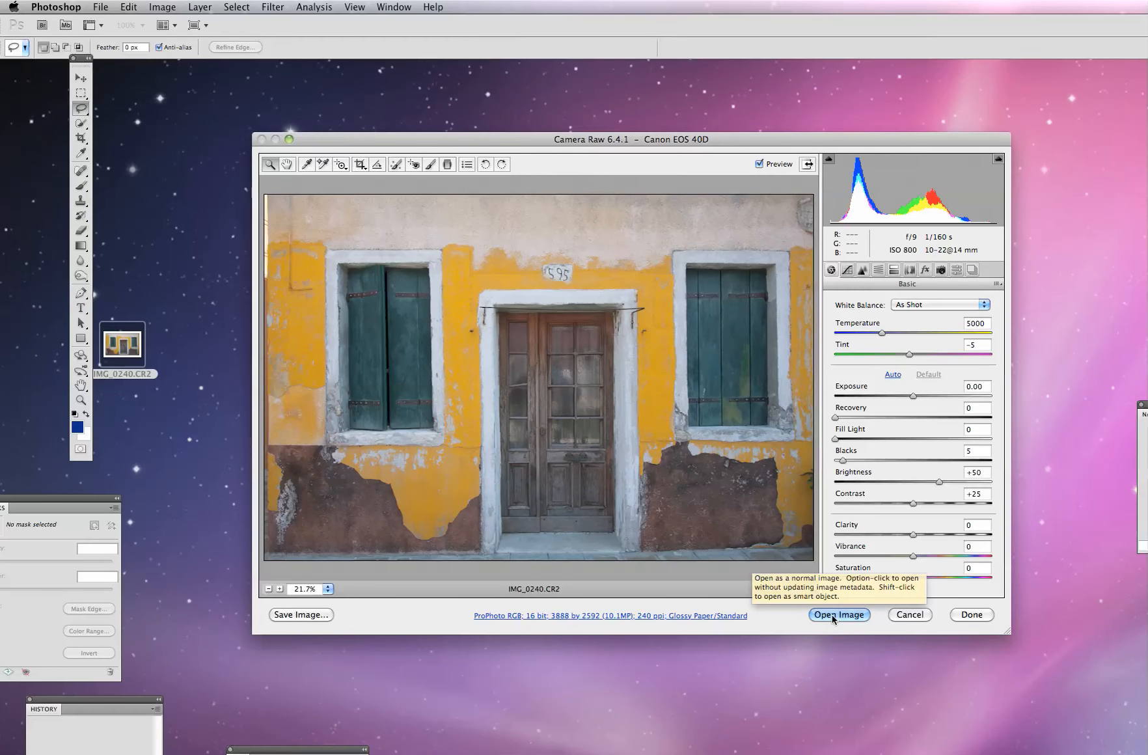
Step: Open the raw yellow-building photo from Camera Raw and dismiss the no-pixels-selected warning
left_click(838, 614)
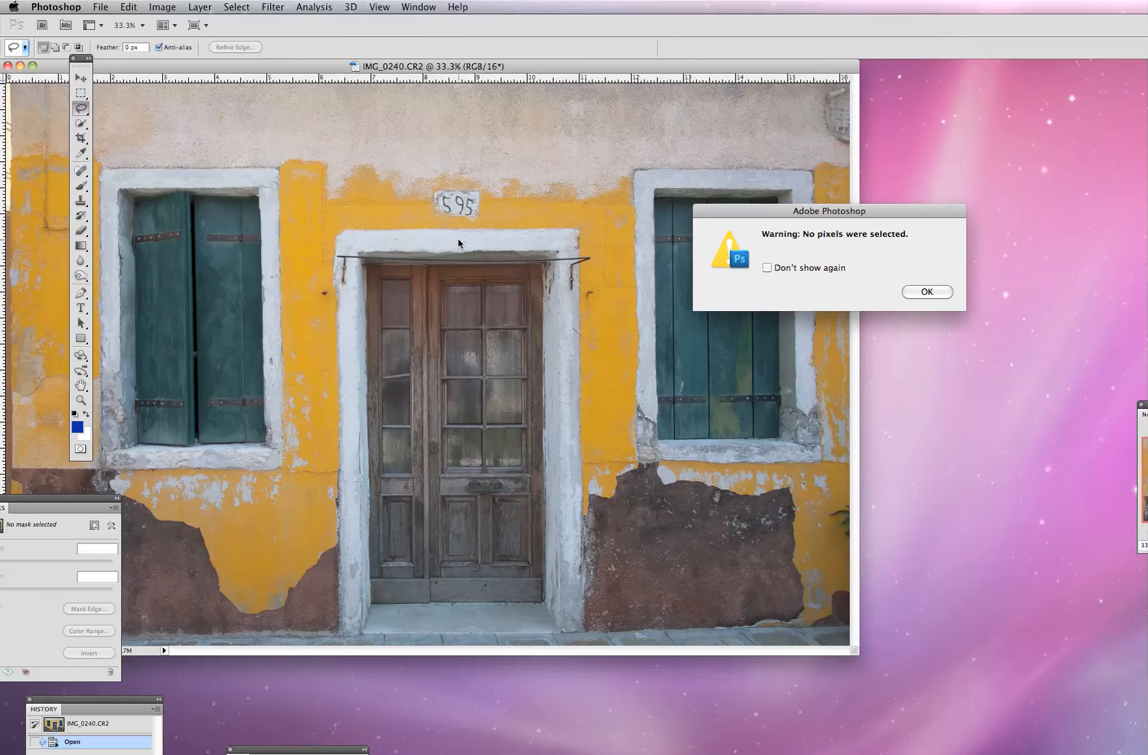
left_click(926, 292)
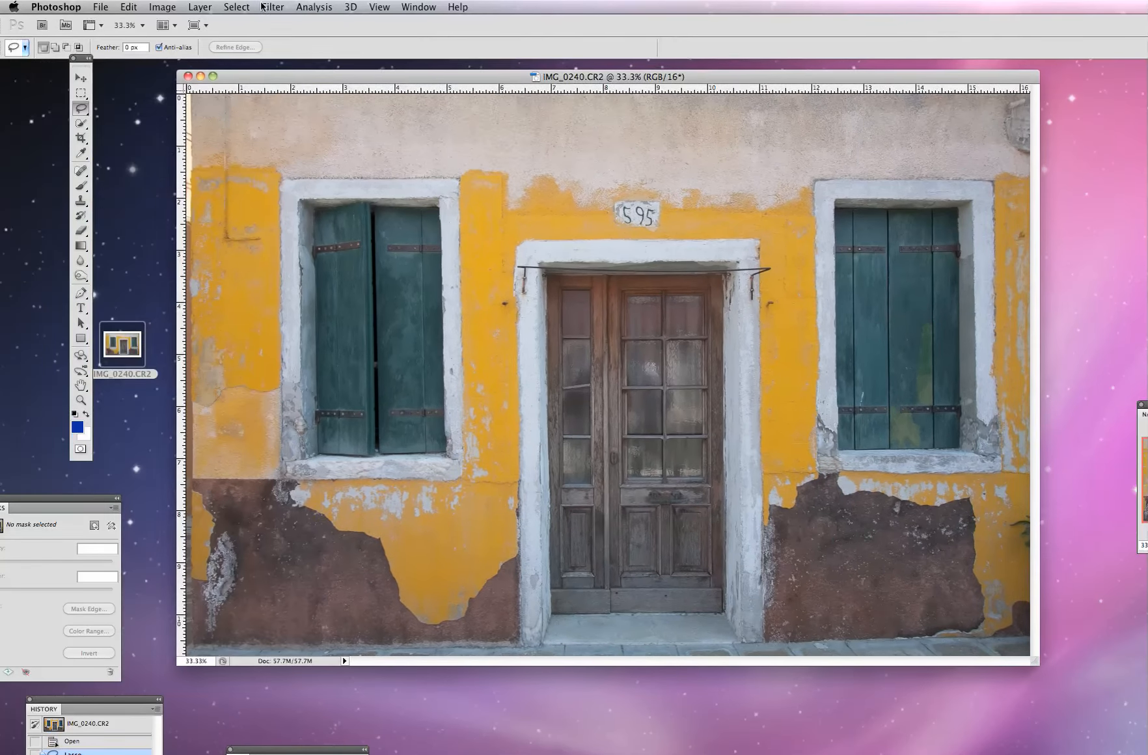
Step: Browse the Image menu's Adjustments commands for the building photo
left_click(162, 6)
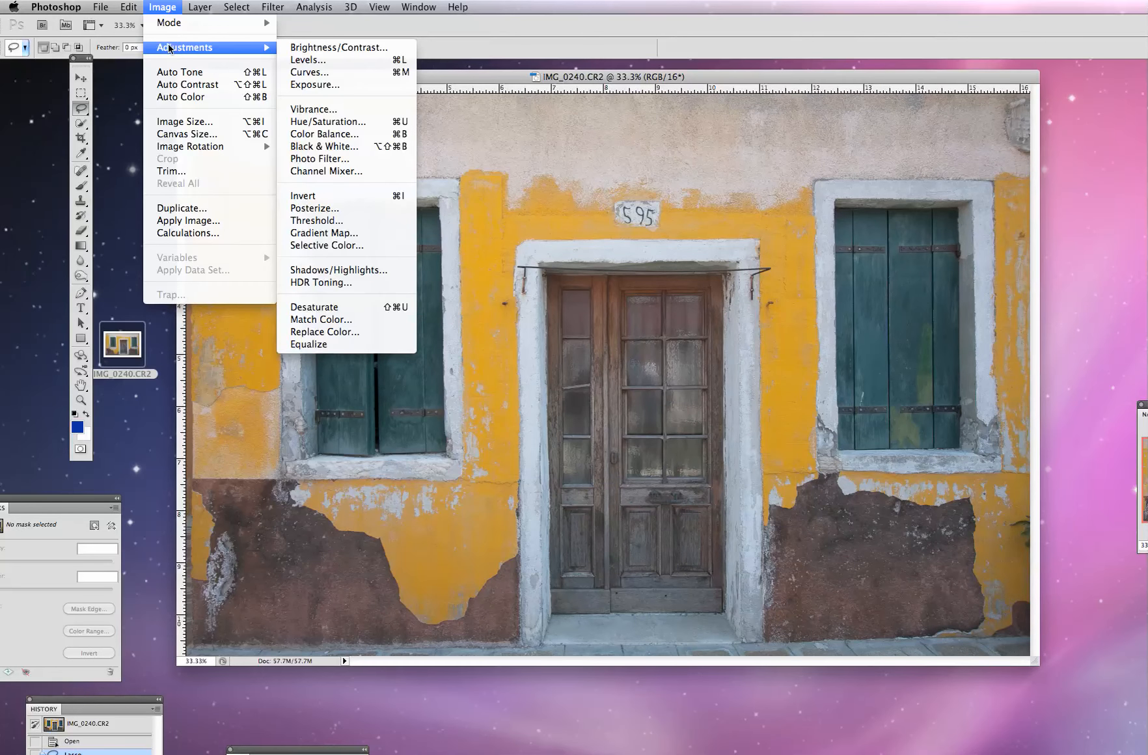
mouse_move(171, 25)
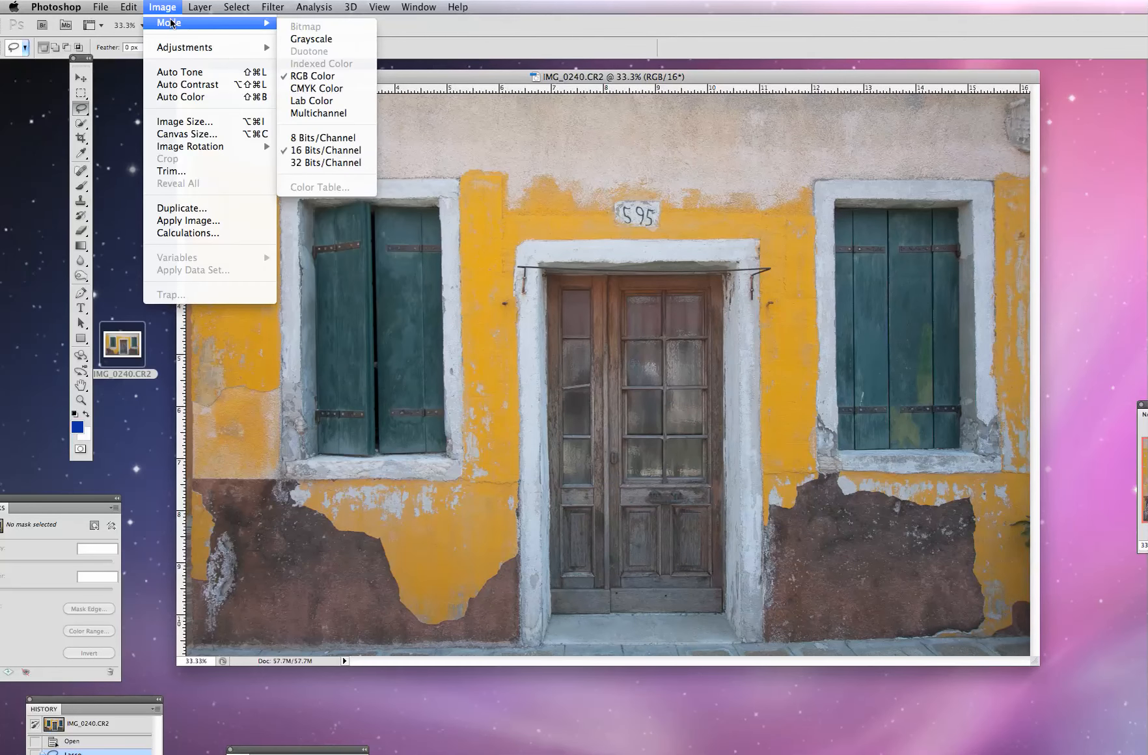
mouse_move(172, 48)
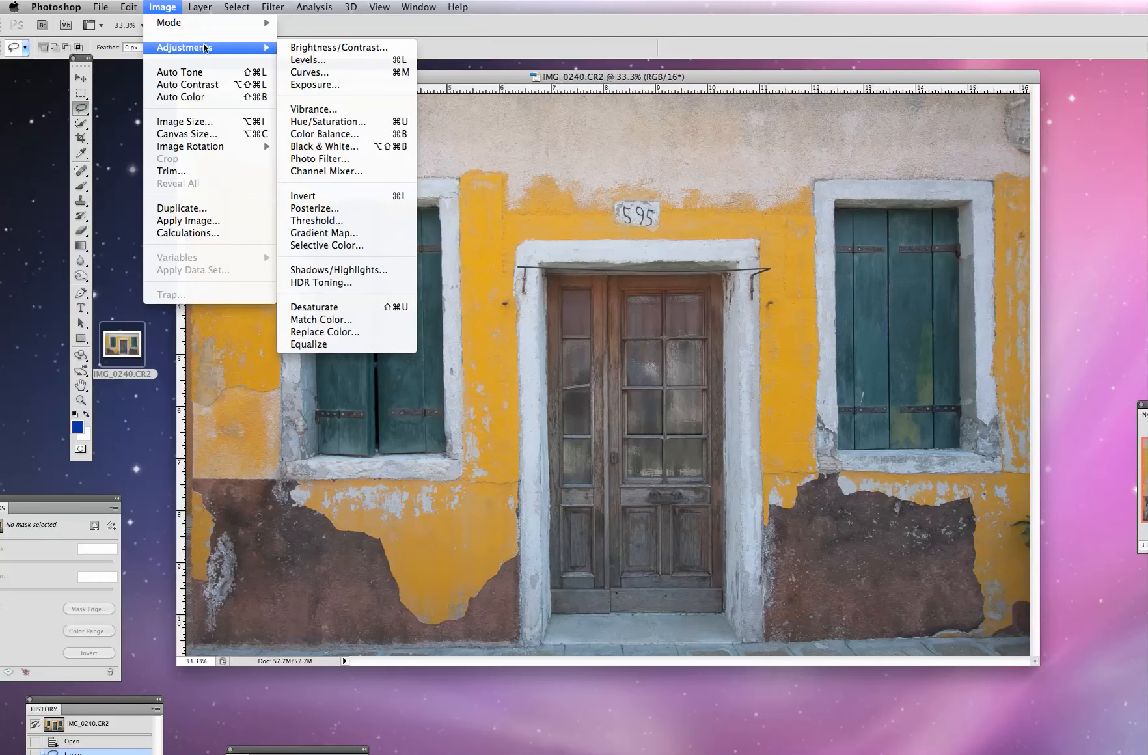
mouse_move(324, 145)
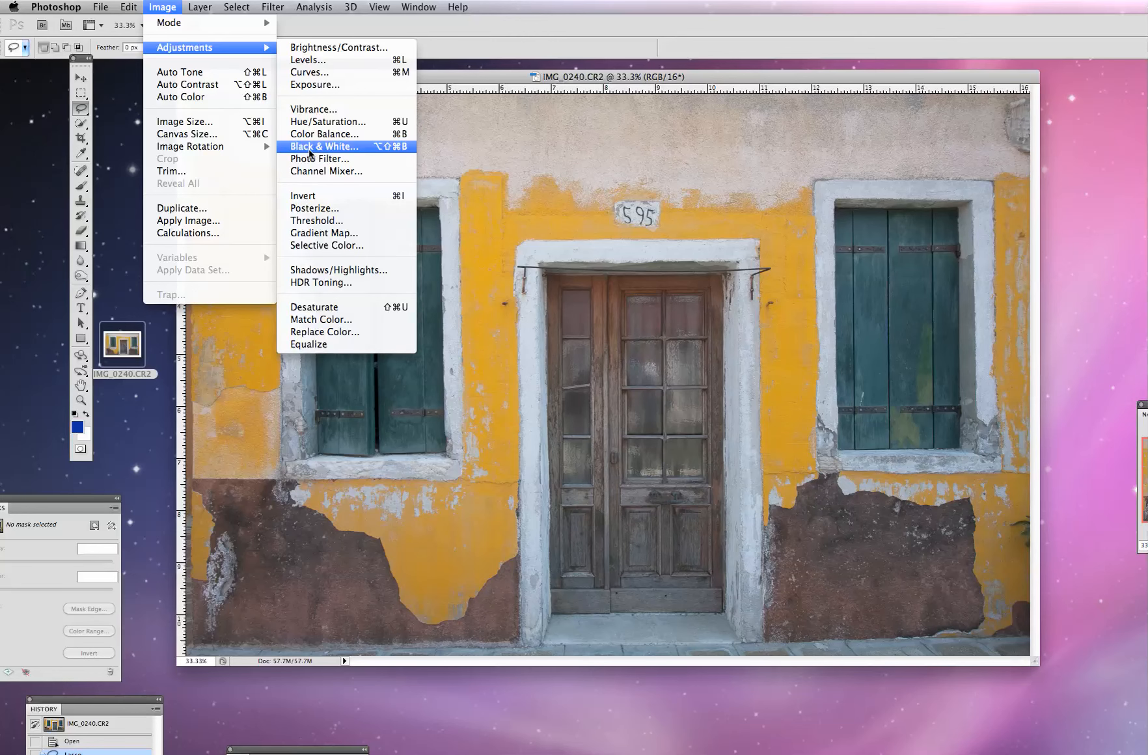
mouse_move(308, 151)
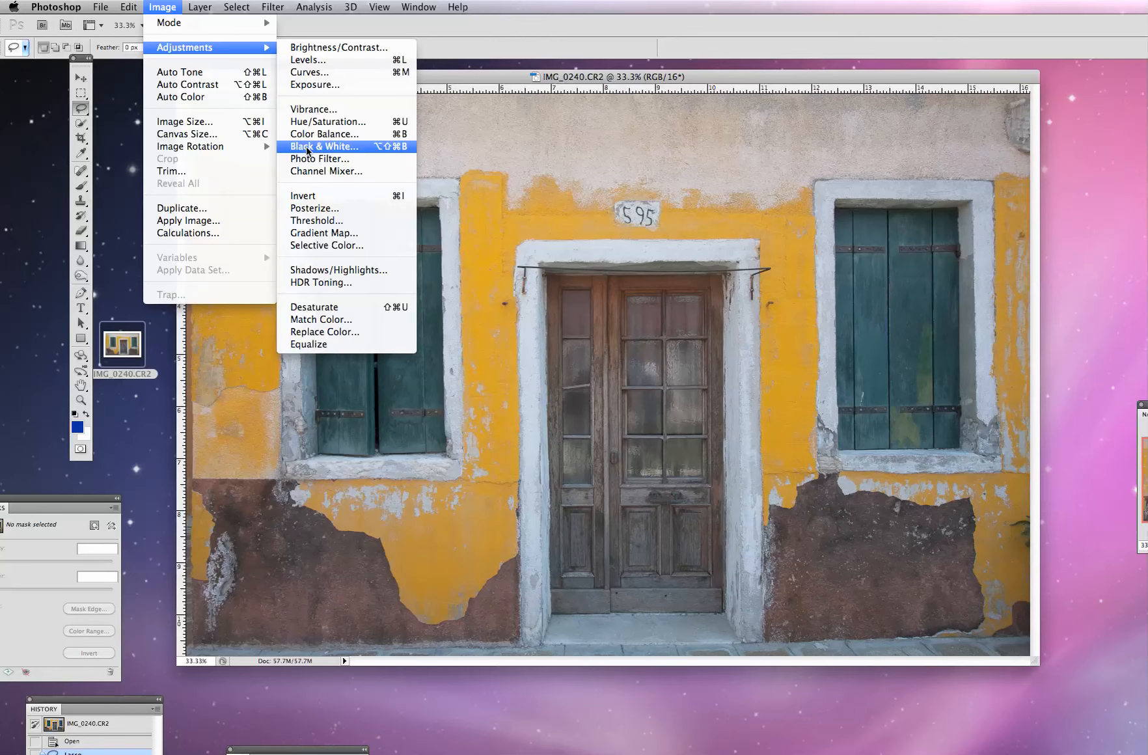
Step: Start a Black & White adjustment and move its dialog aside to see the photo
left_click(323, 146)
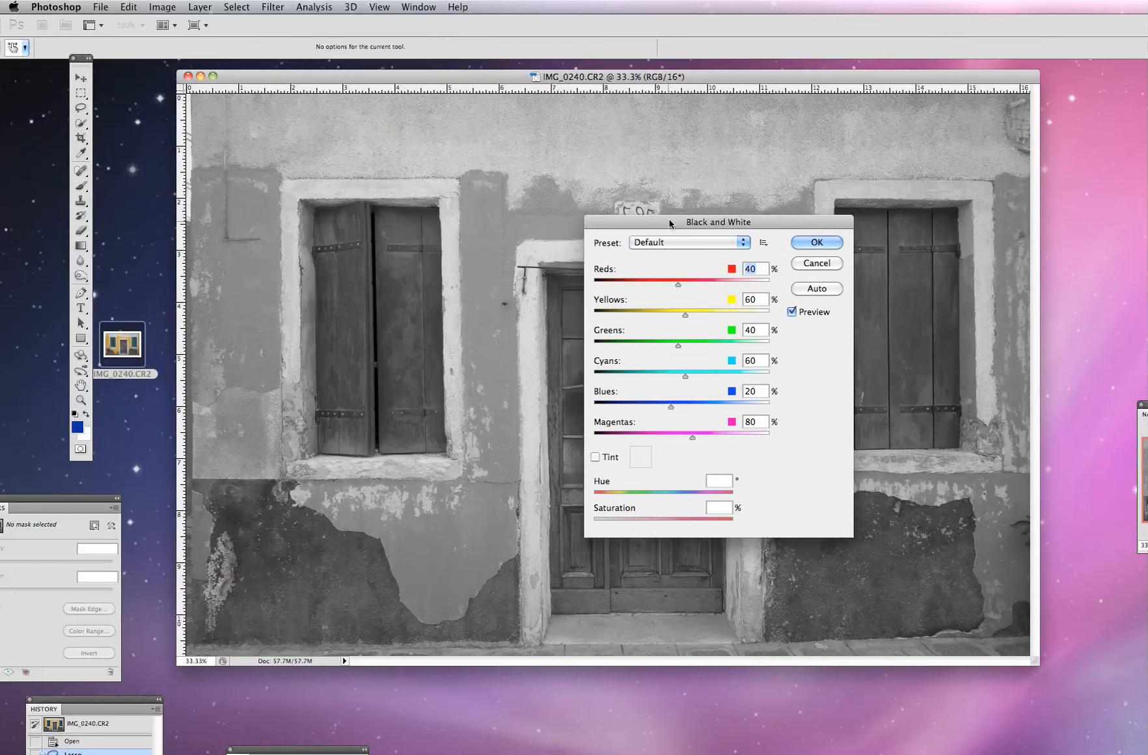
left_click_drag(669, 221, 695, 212)
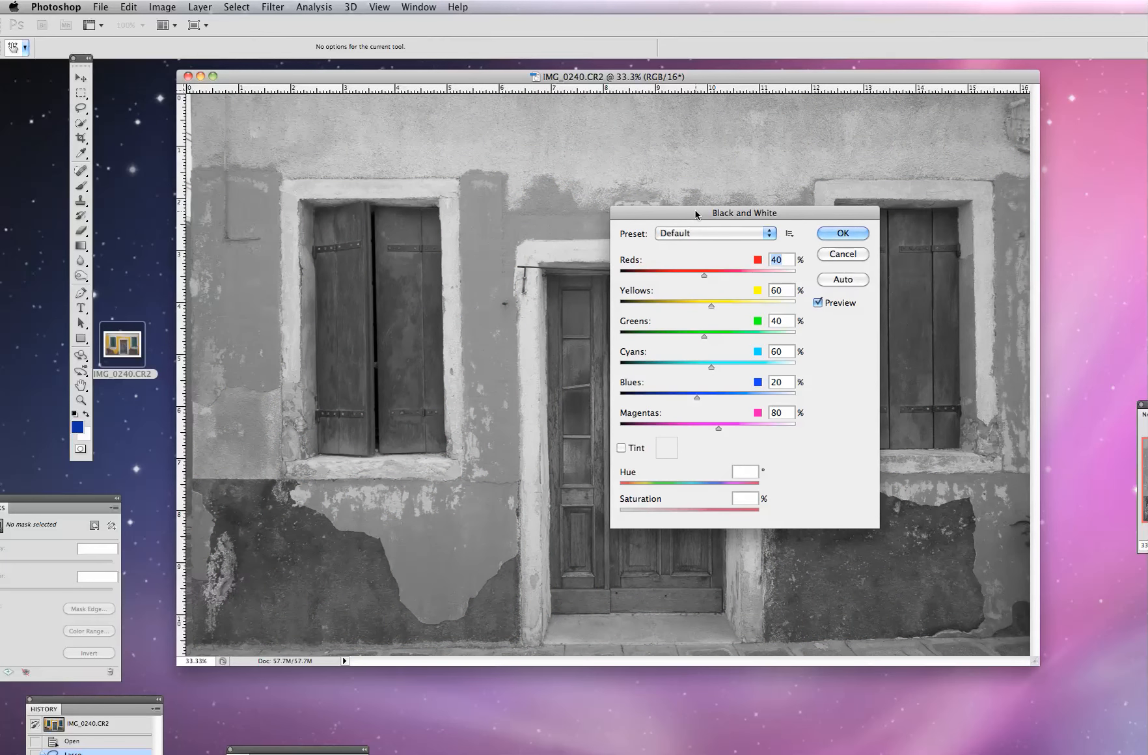
left_click_drag(695, 213, 704, 213)
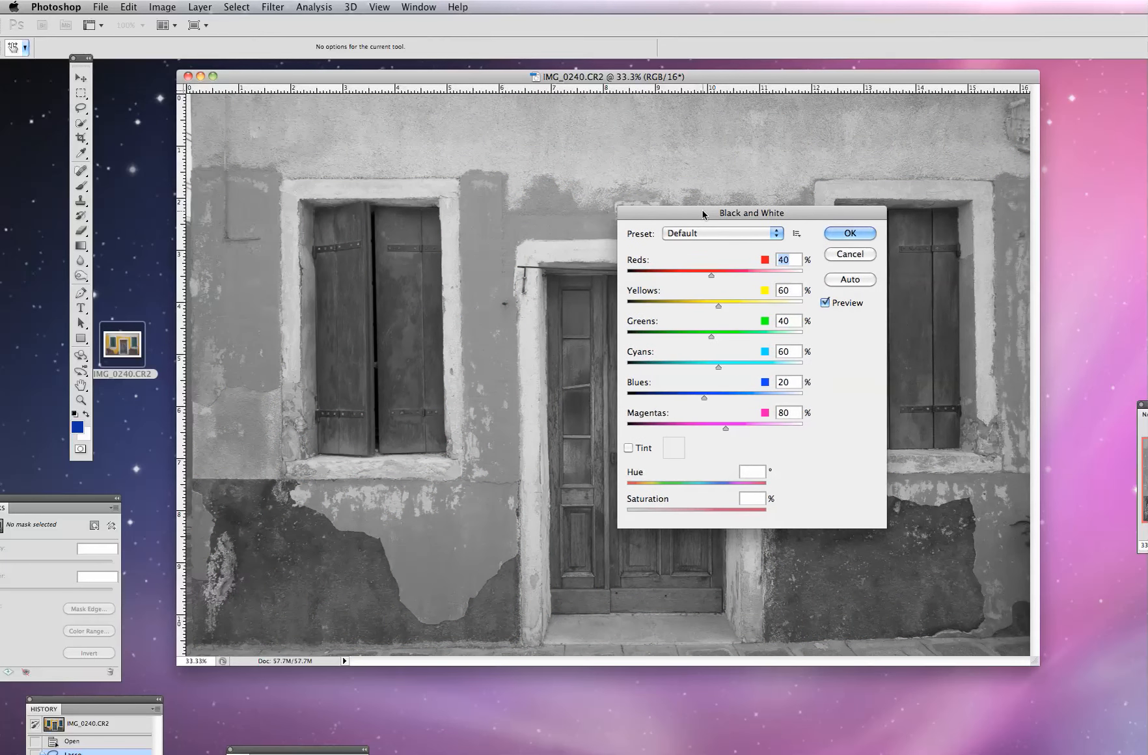
left_click_drag(703, 213, 905, 222)
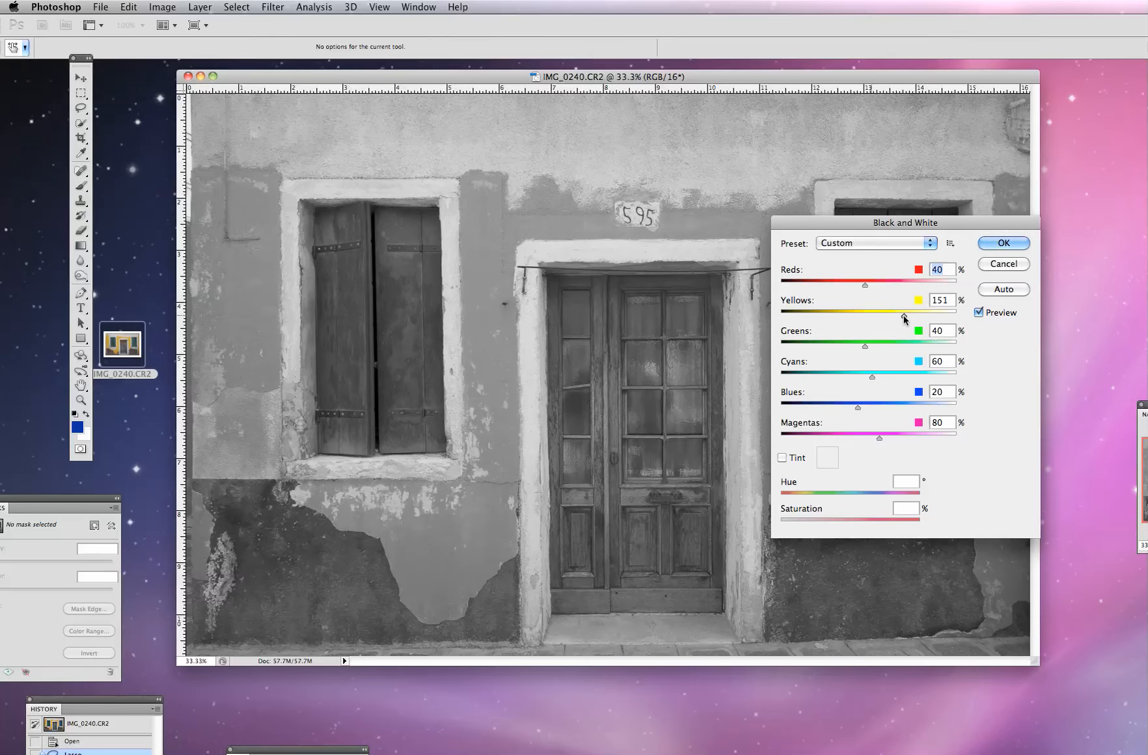
Step: Set Yellows to 133 and Cyans to -87 in the black-and-white mix
left_click_drag(928, 312, 894, 312)
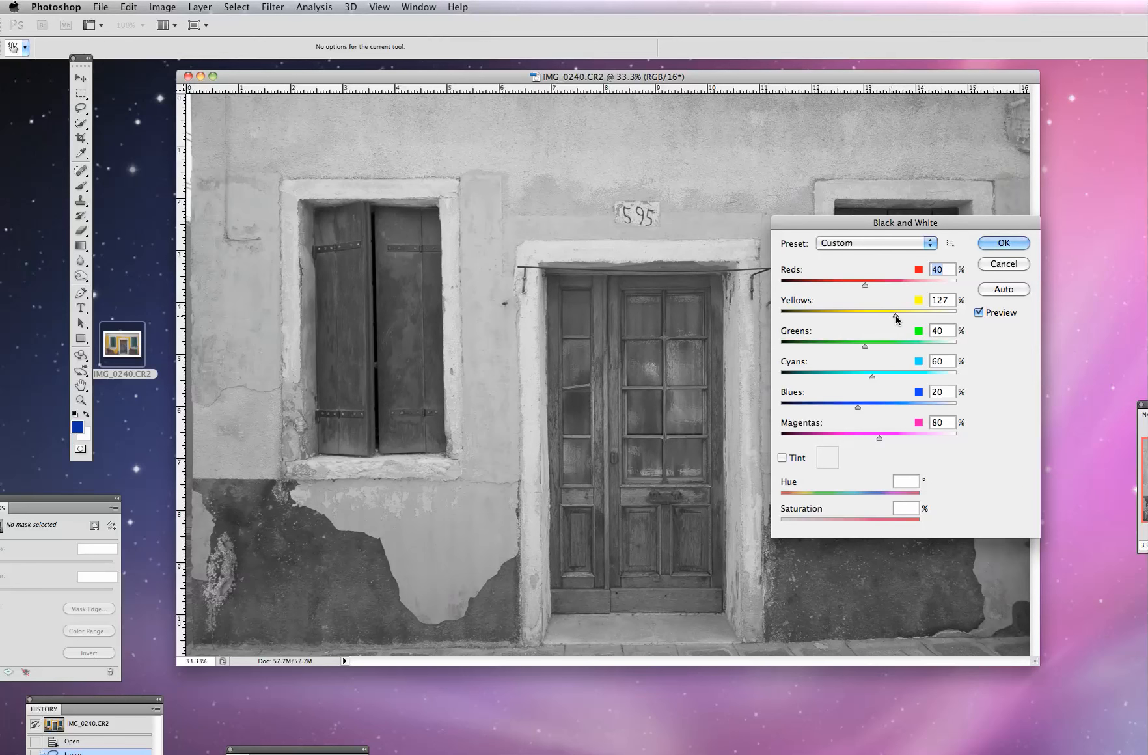
left_click_drag(889, 314, 897, 314)
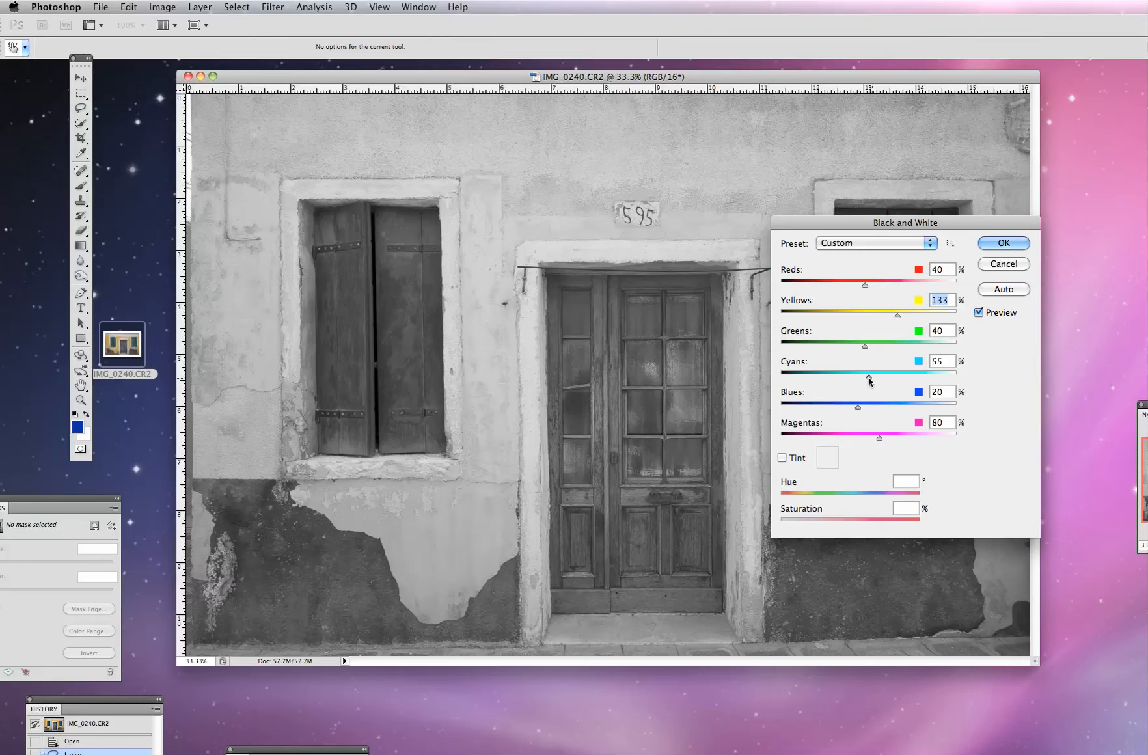
left_click_drag(869, 376, 851, 376)
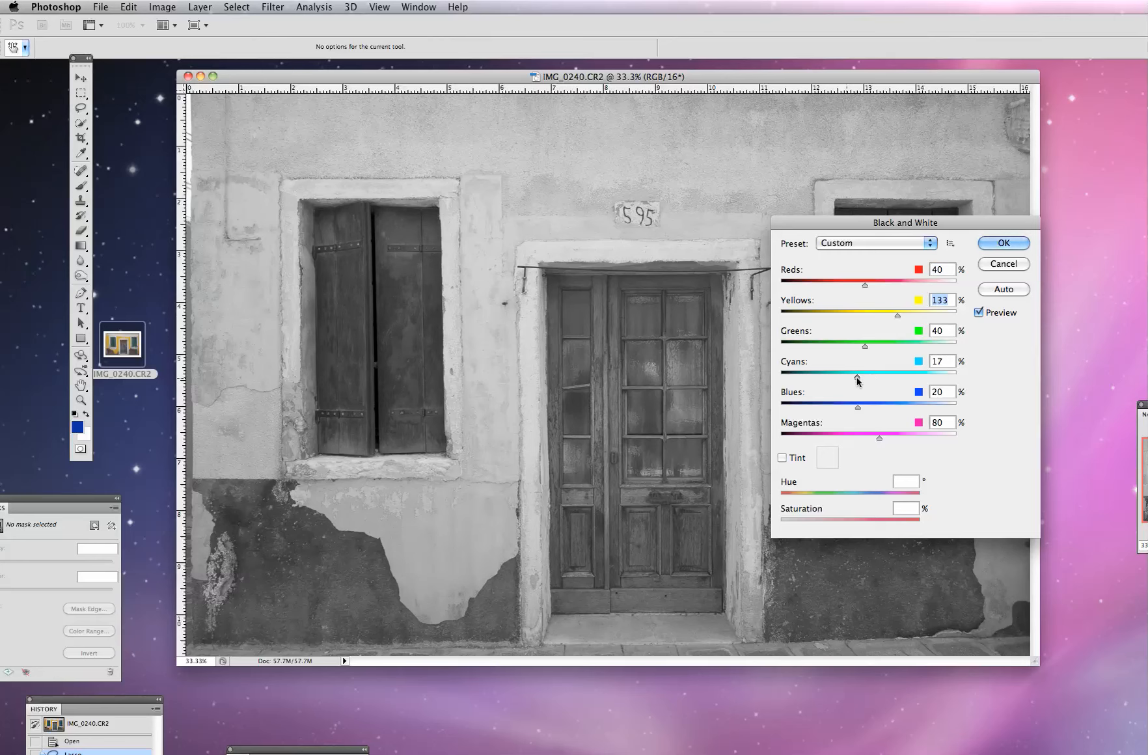
left_click_drag(851, 375, 906, 374)
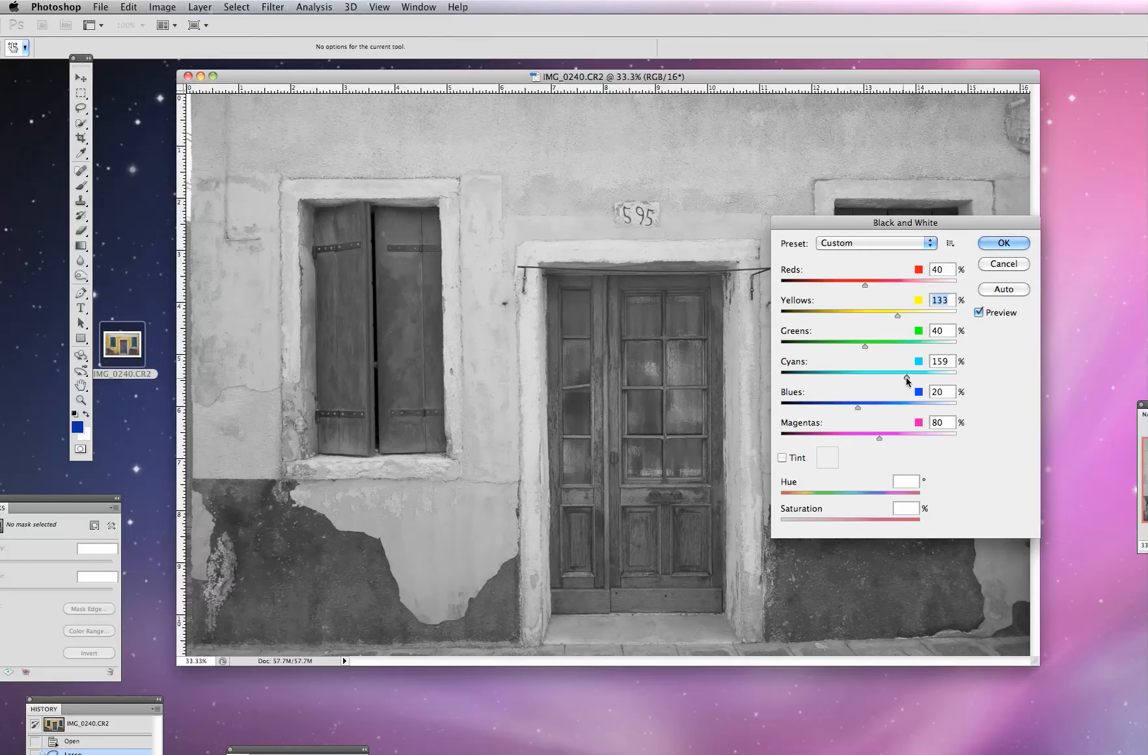
left_click_drag(909, 374, 824, 373)
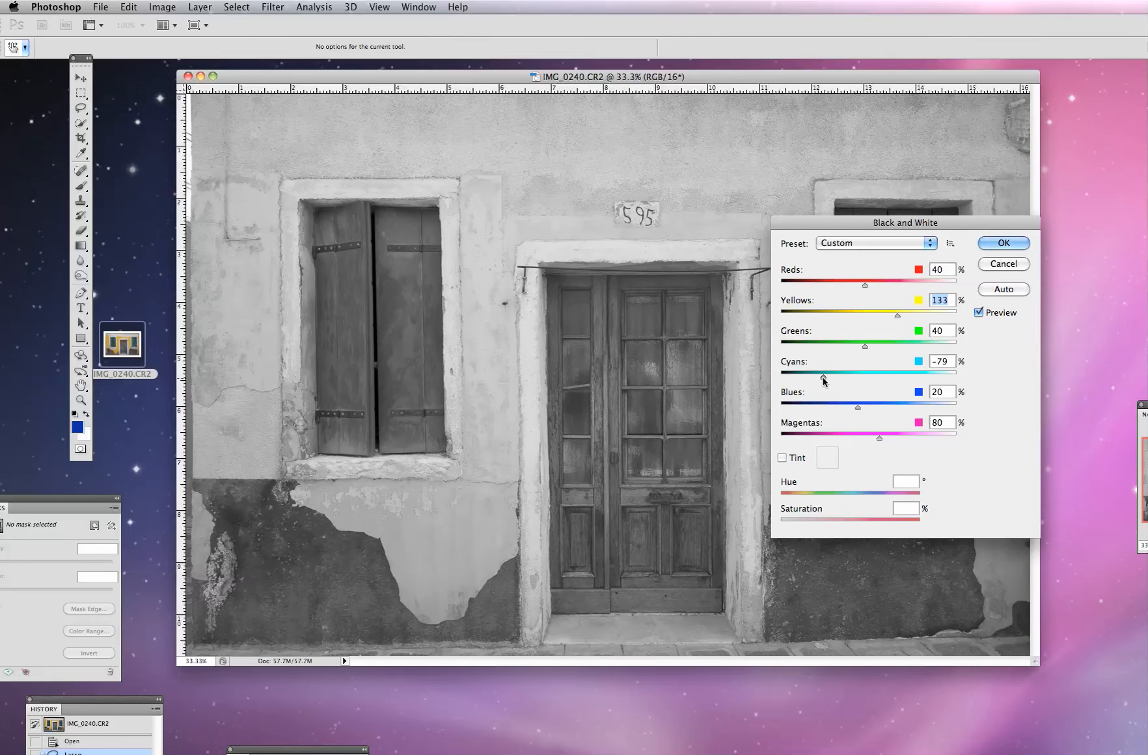
left_click_drag(825, 377, 820, 376)
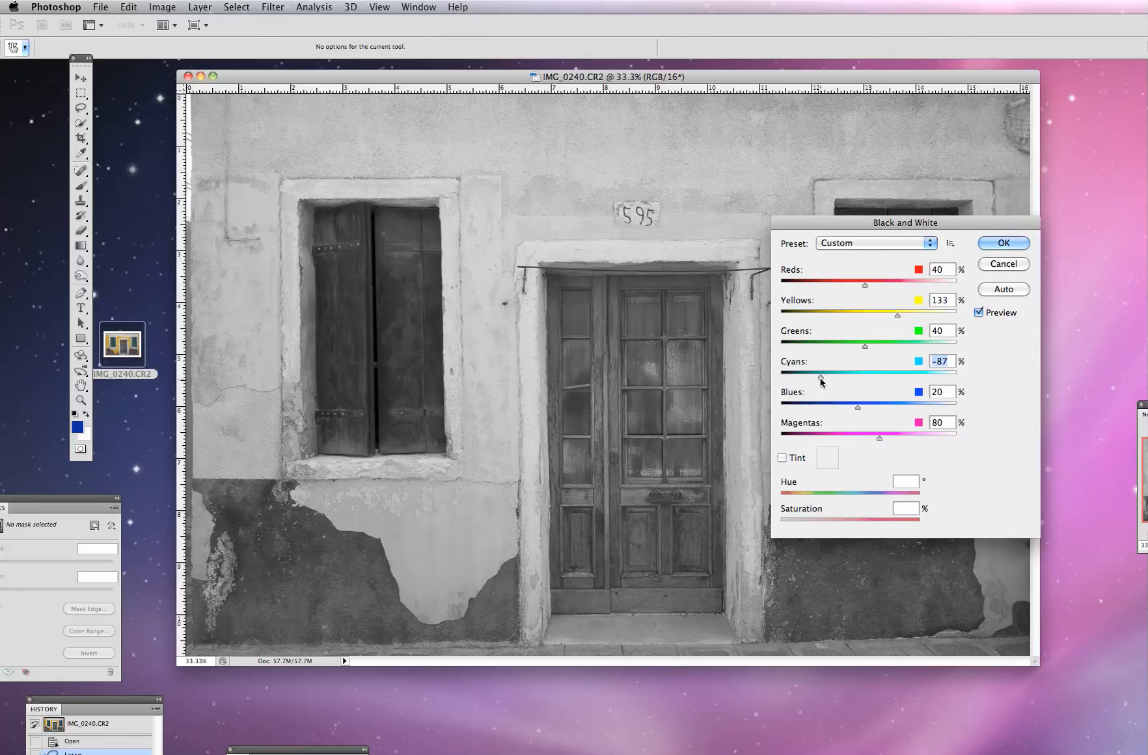
mouse_move(821, 381)
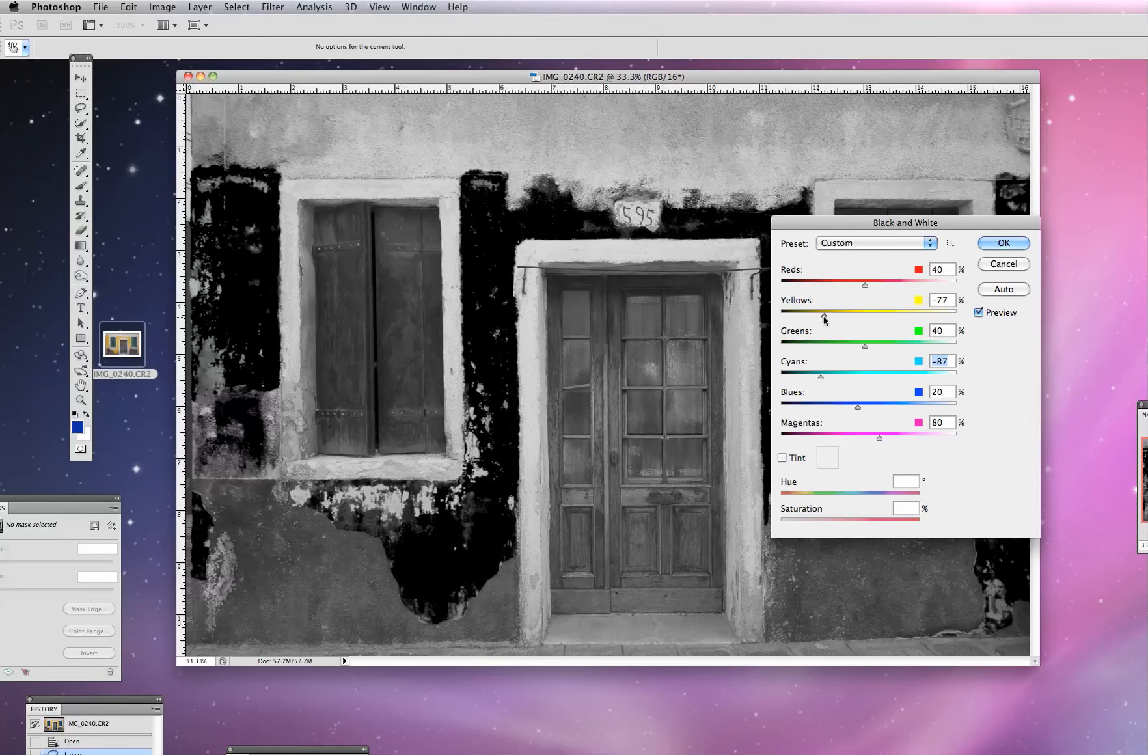
Step: Lower the Yellows in the conversion mix to 75
left_click_drag(825, 313, 842, 313)
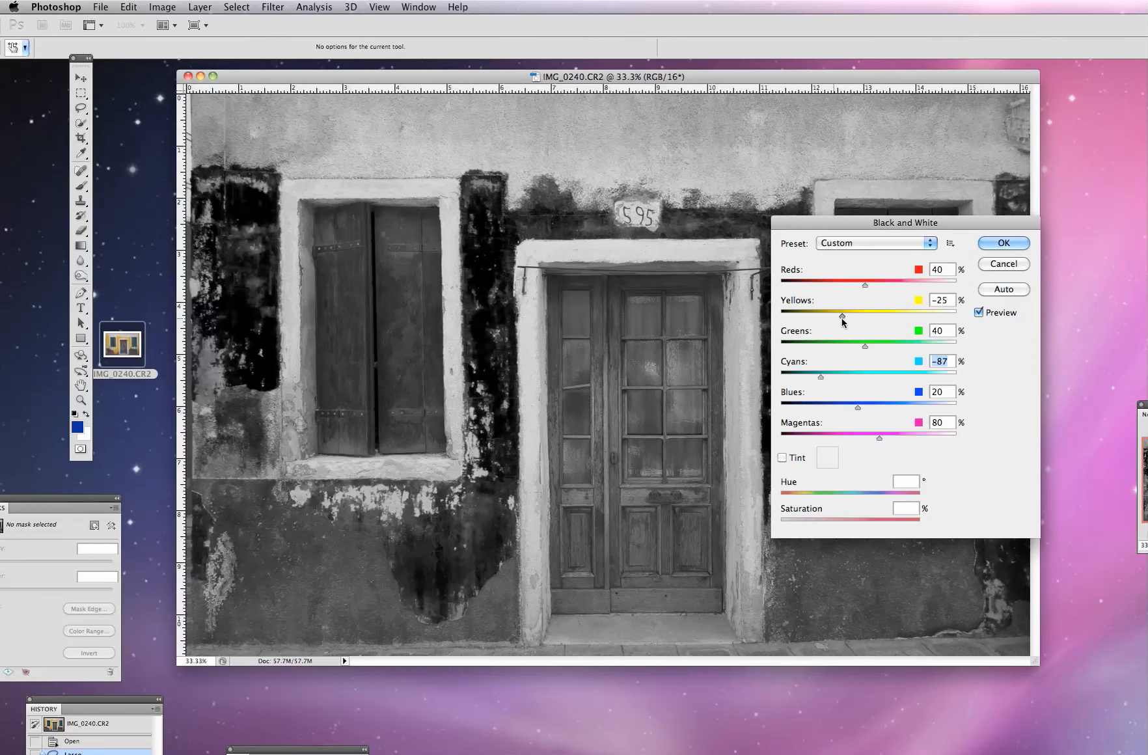
left_click_drag(842, 312, 857, 312)
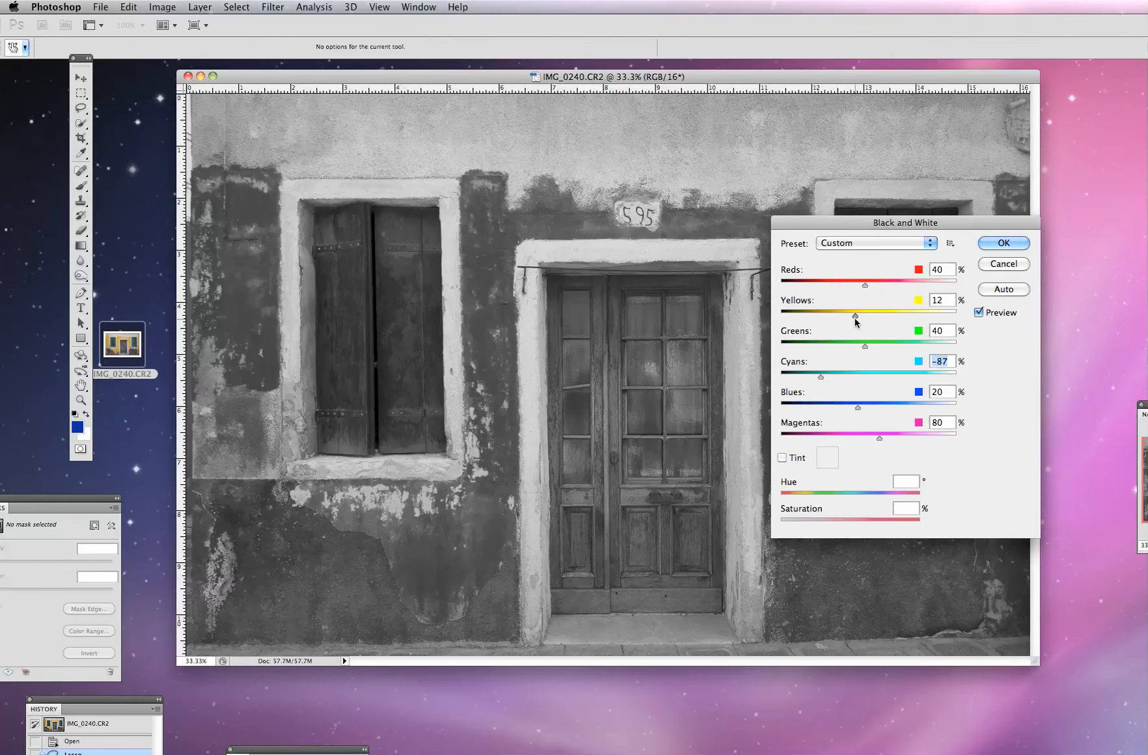
left_click_drag(853, 311, 876, 311)
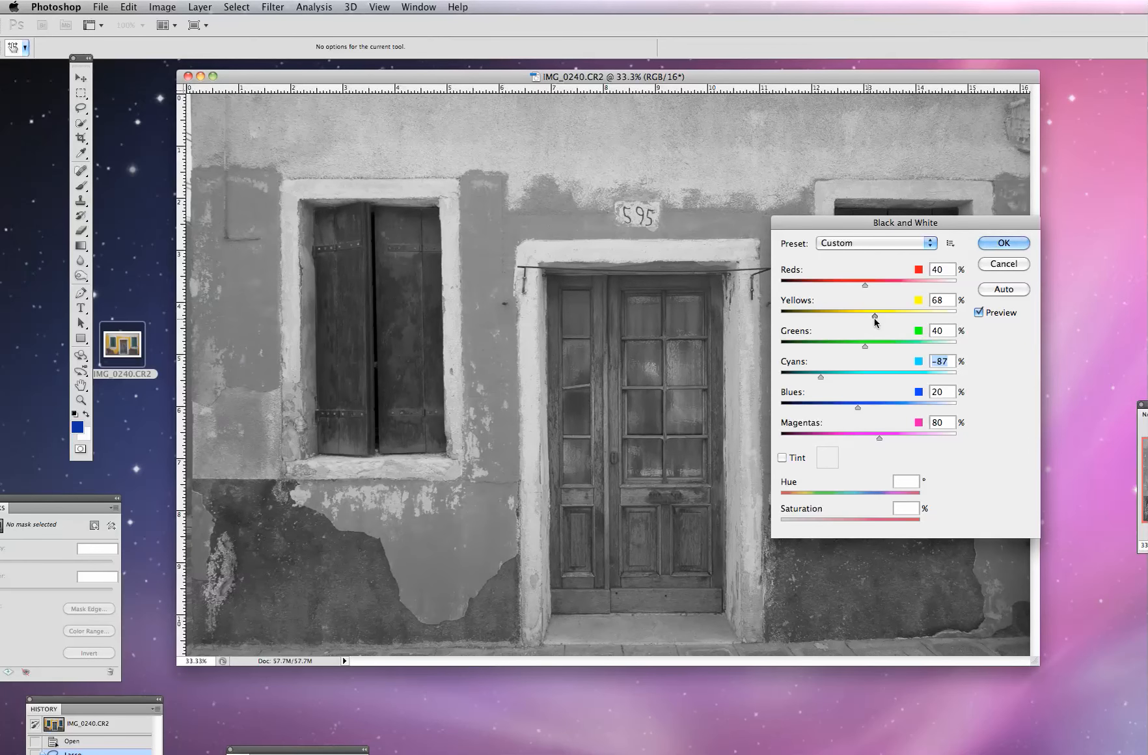
left_click_drag(873, 315, 879, 315)
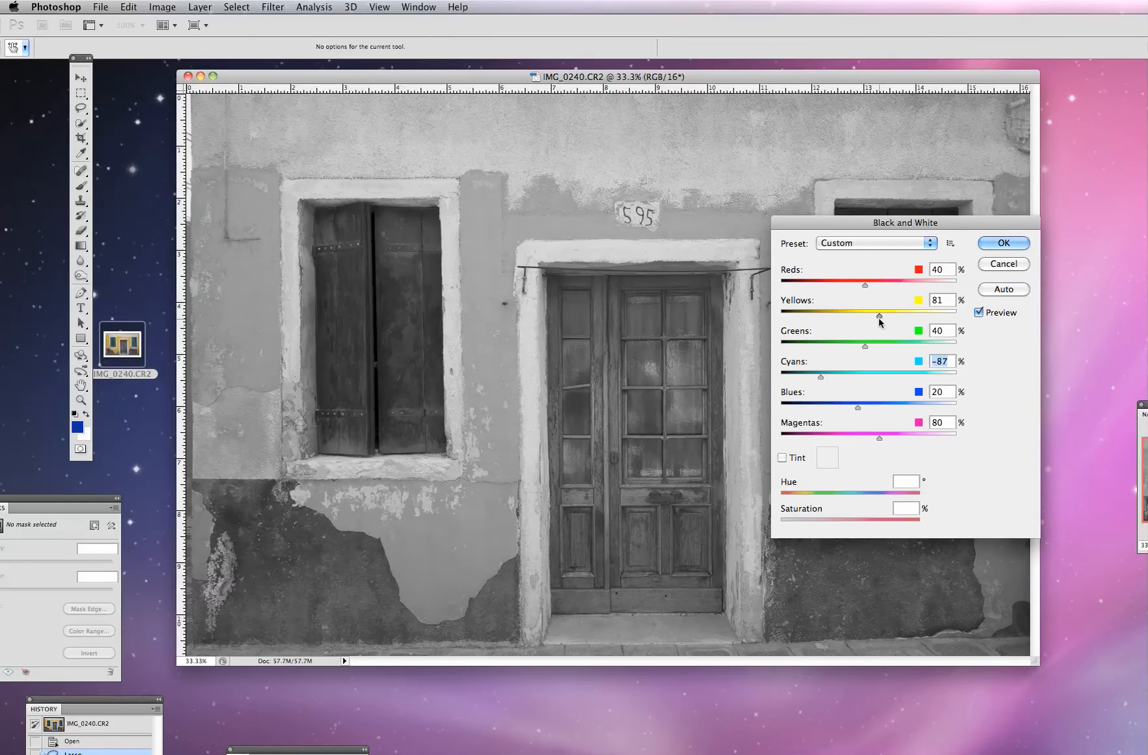
left_click_drag(879, 315, 868, 315)
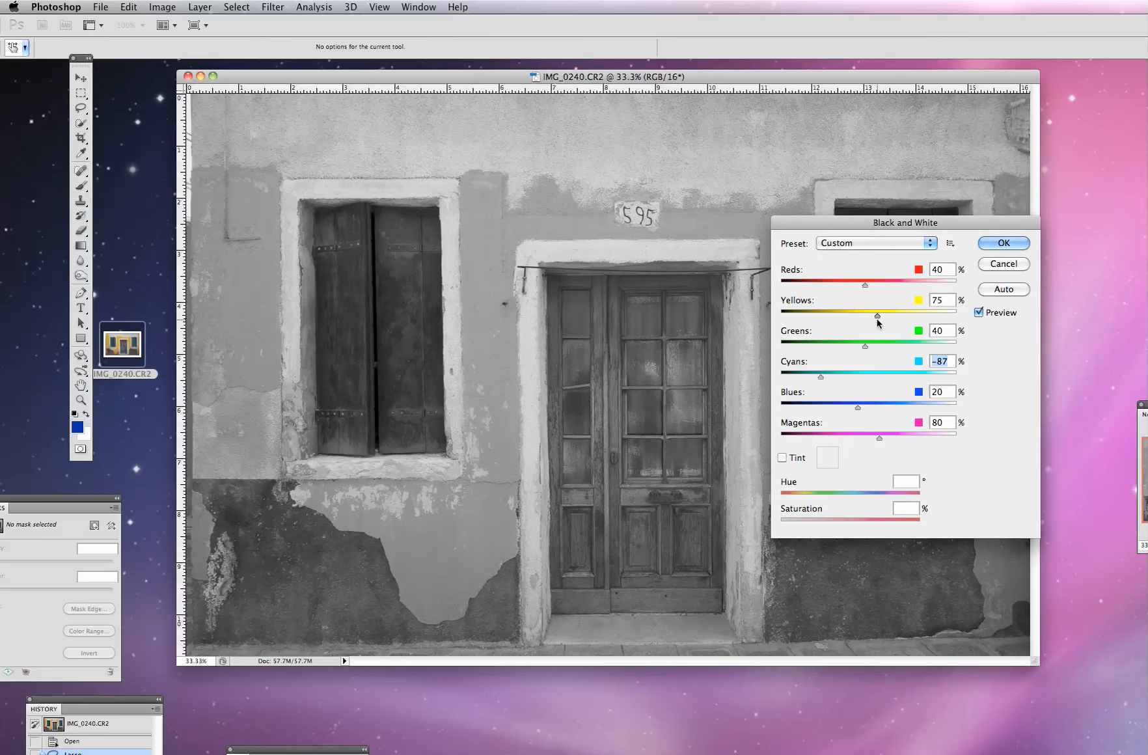
Step: Darken the Reds in the conversion mix to -36
left_click_drag(864, 283, 825, 283)
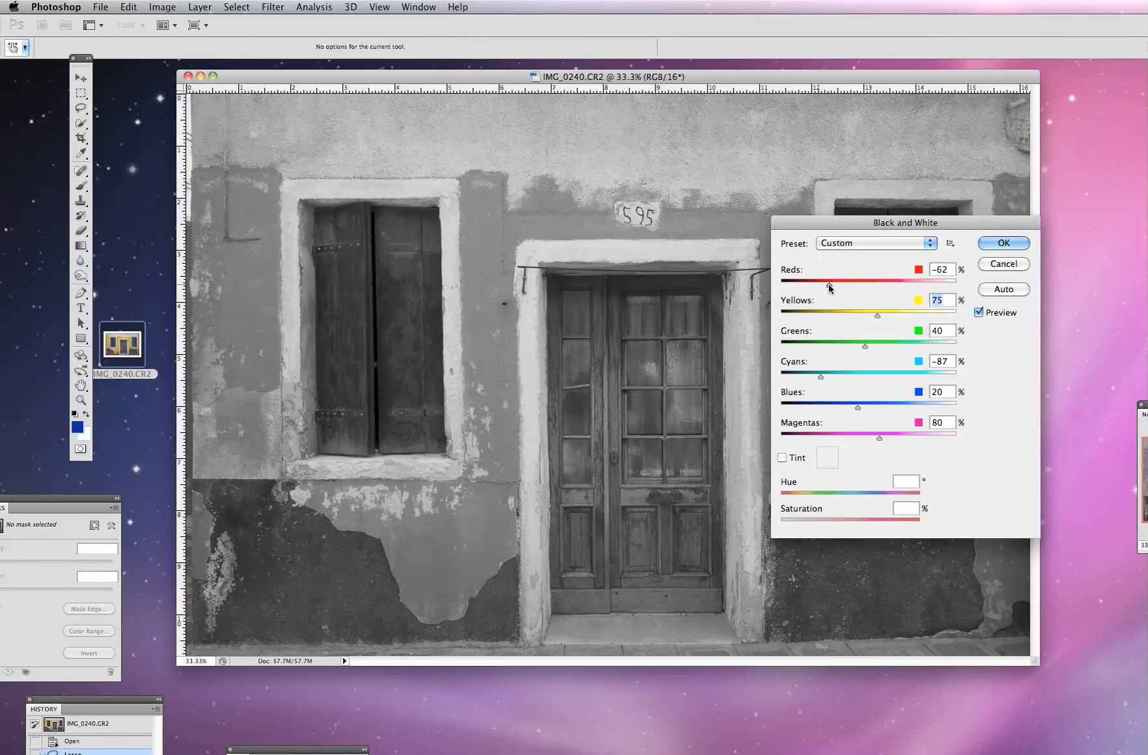
left_click_drag(830, 285, 828, 285)
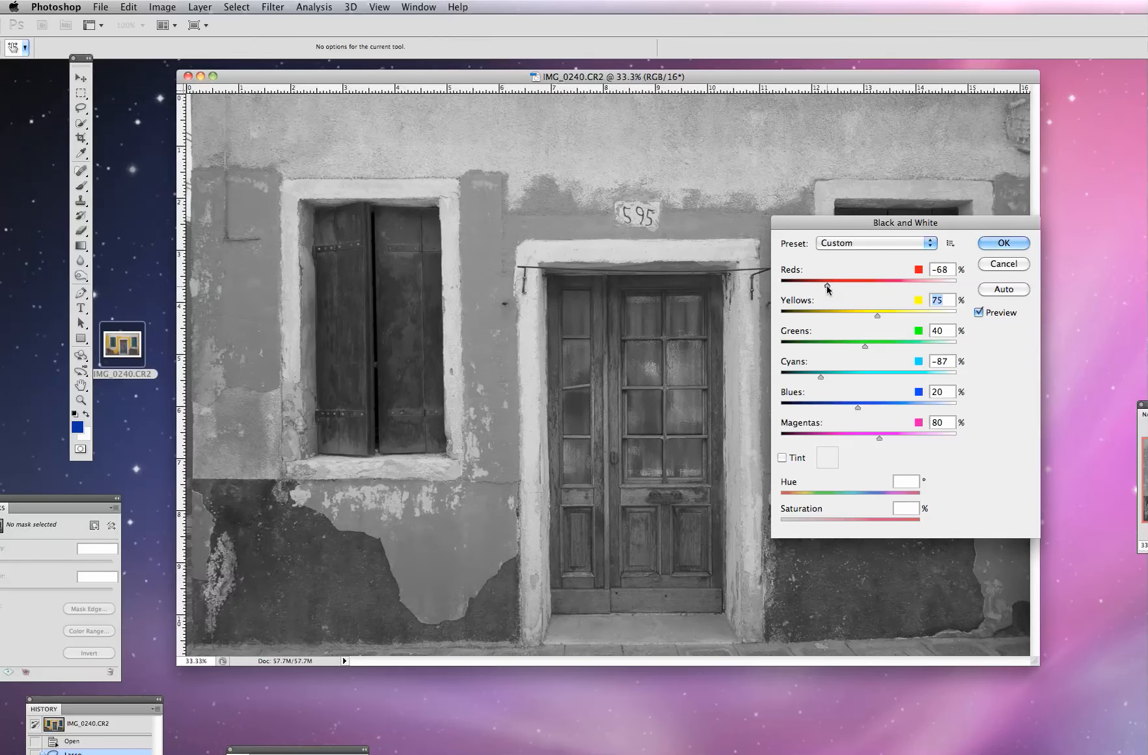
left_click_drag(829, 285, 839, 285)
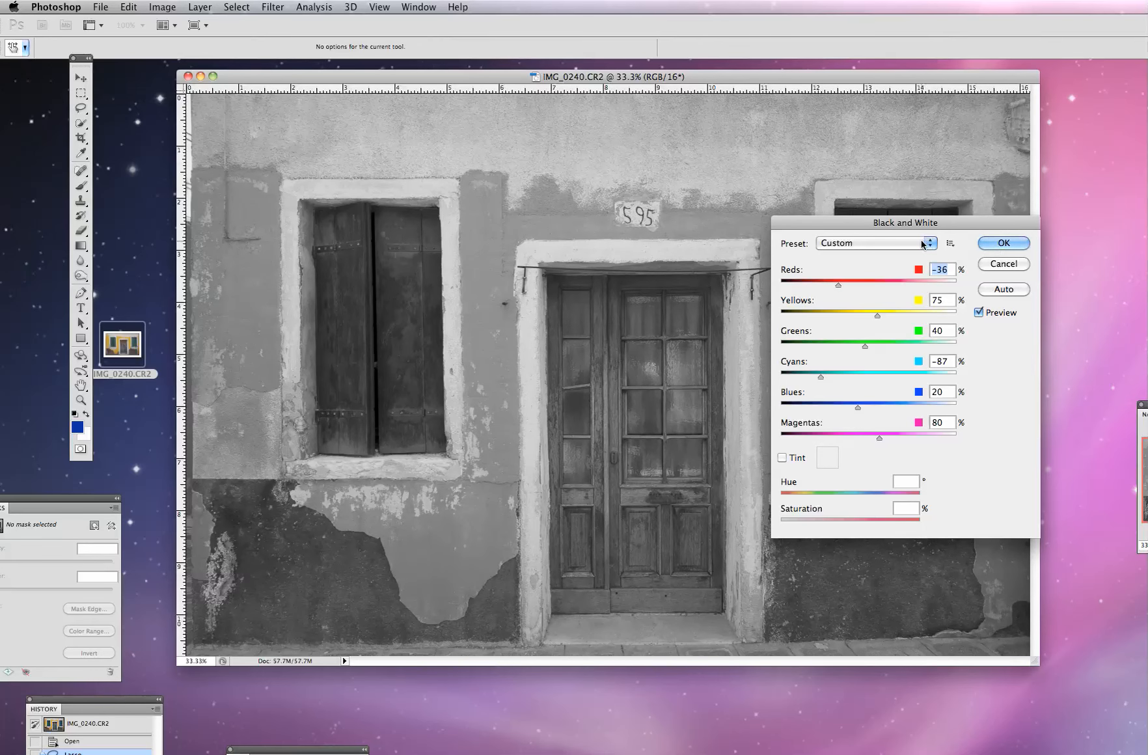
Step: Apply the Infrared preset, then try Darker, Green Filter and High Contrast Red Filter
left_click(928, 243)
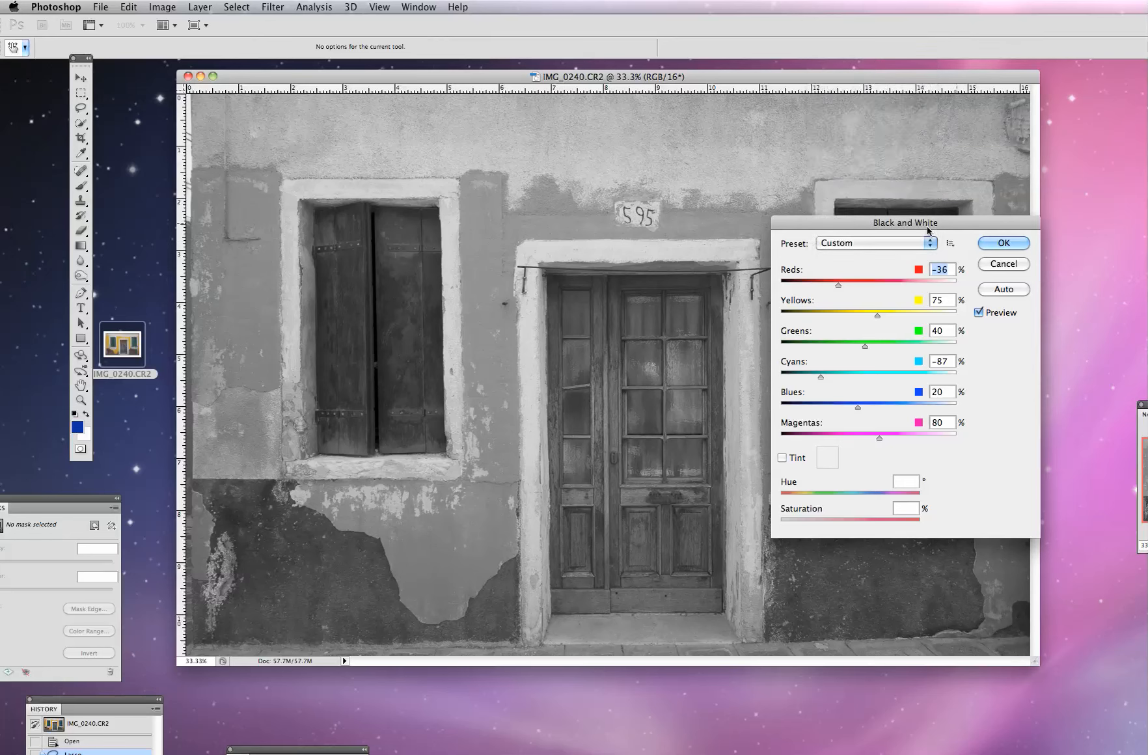
left_click(875, 243)
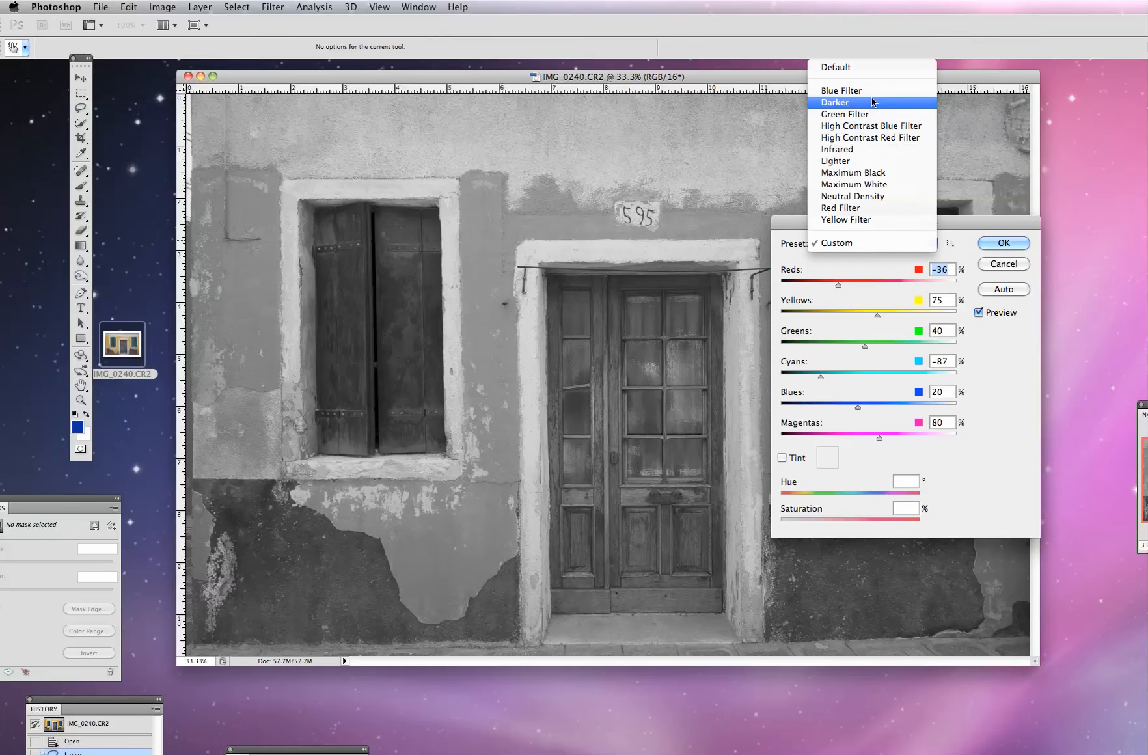
mouse_move(866, 91)
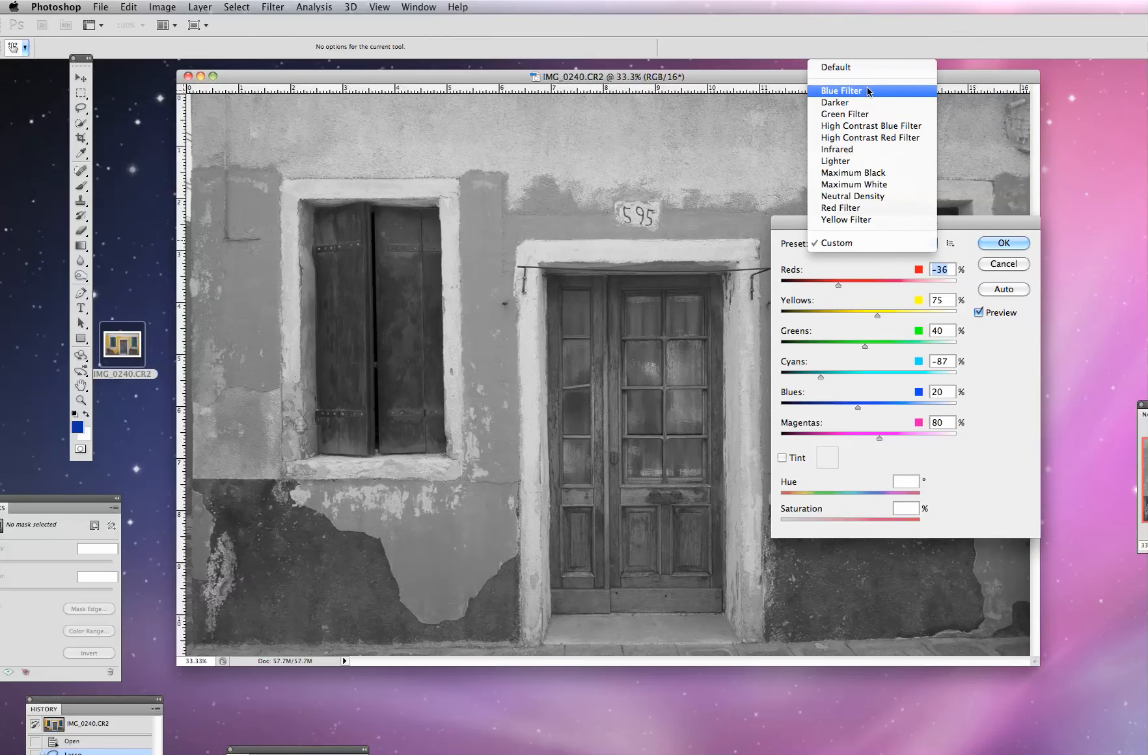
mouse_move(863, 150)
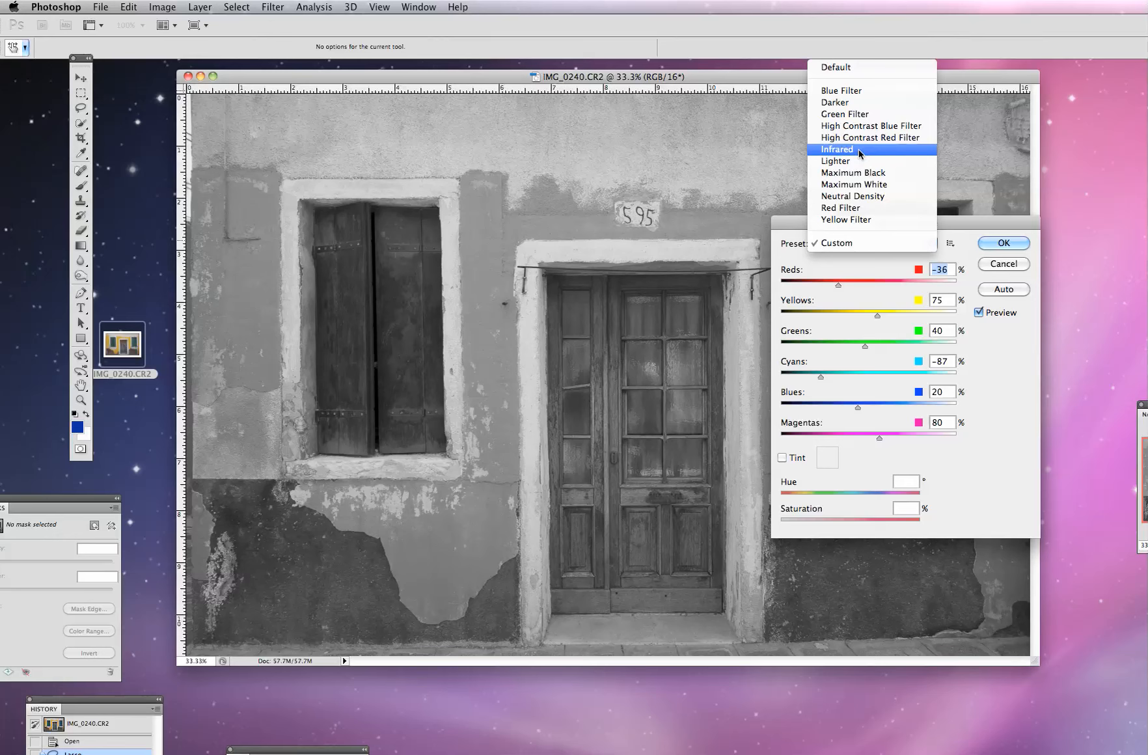
left_click(837, 150)
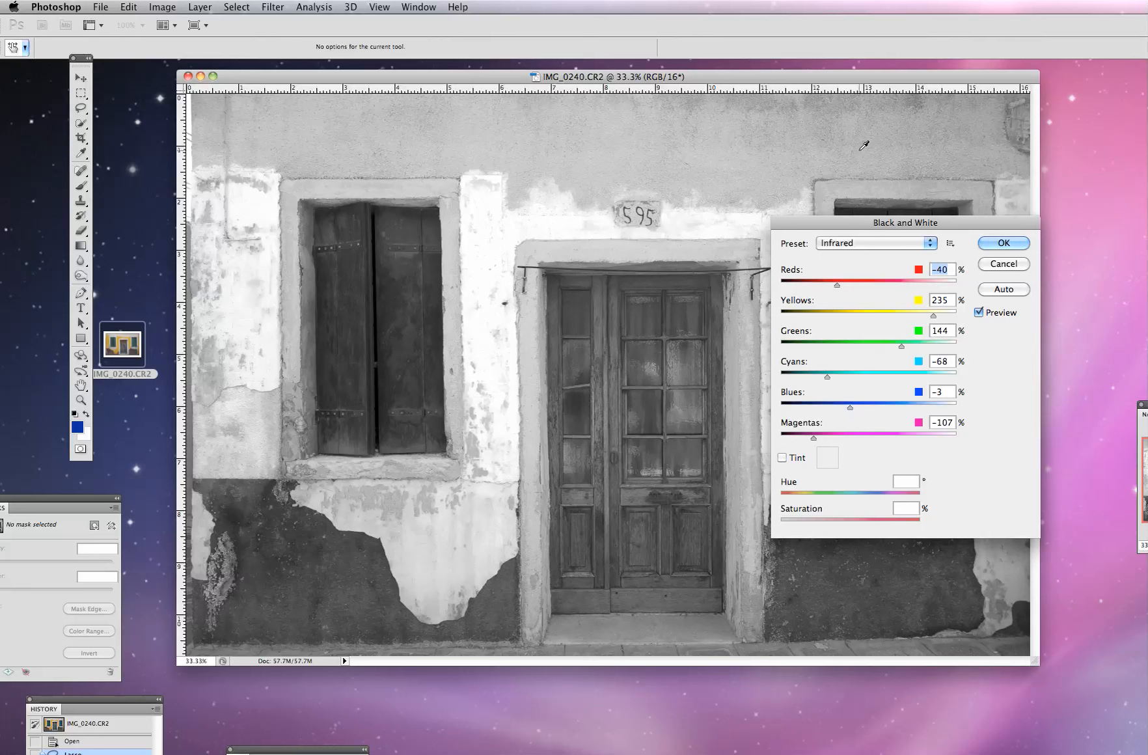
mouse_move(869, 244)
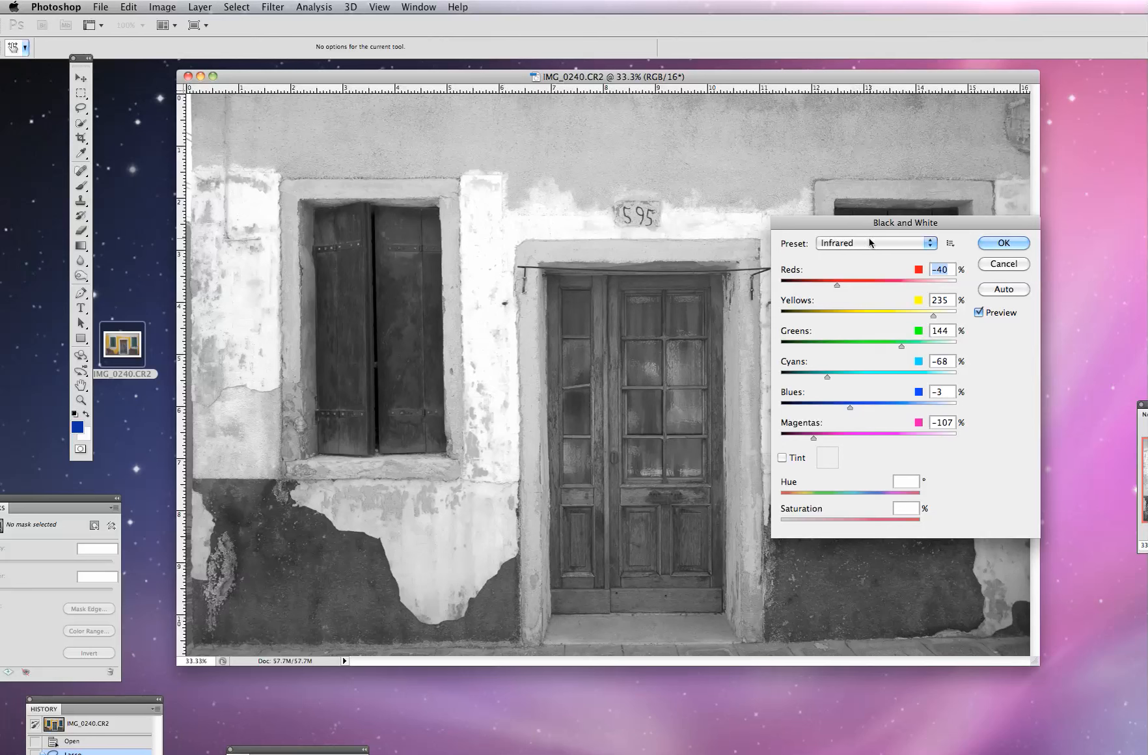
left_click(876, 243)
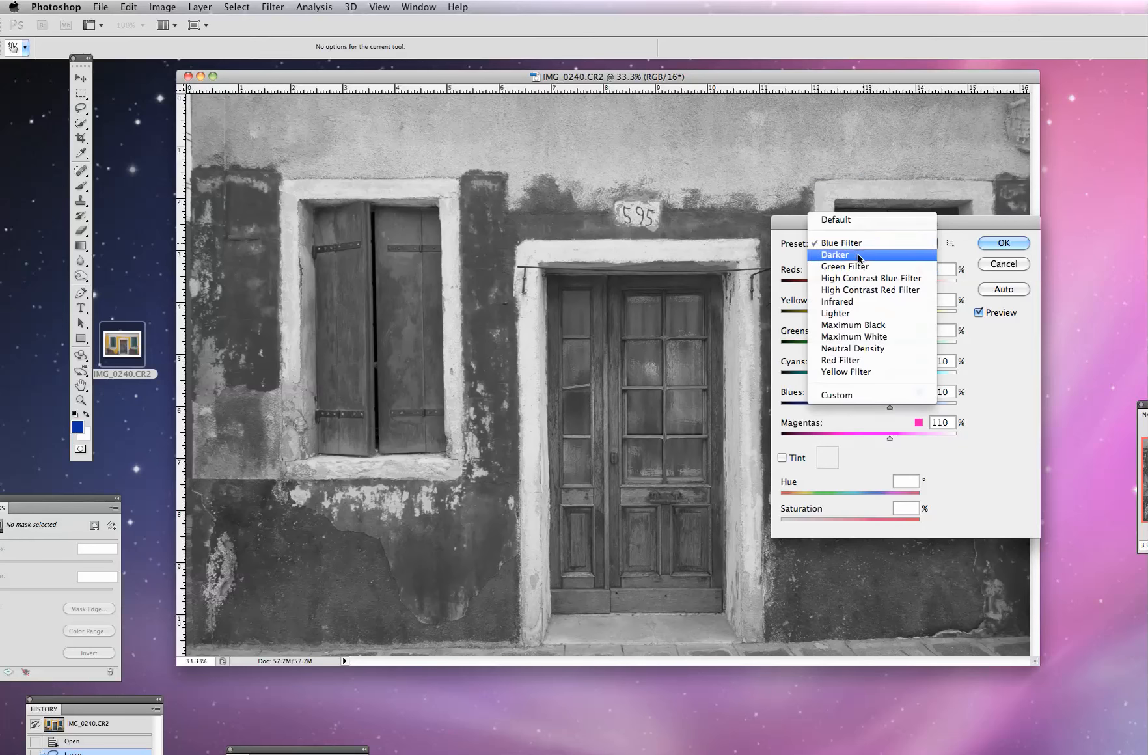
left_click(835, 255)
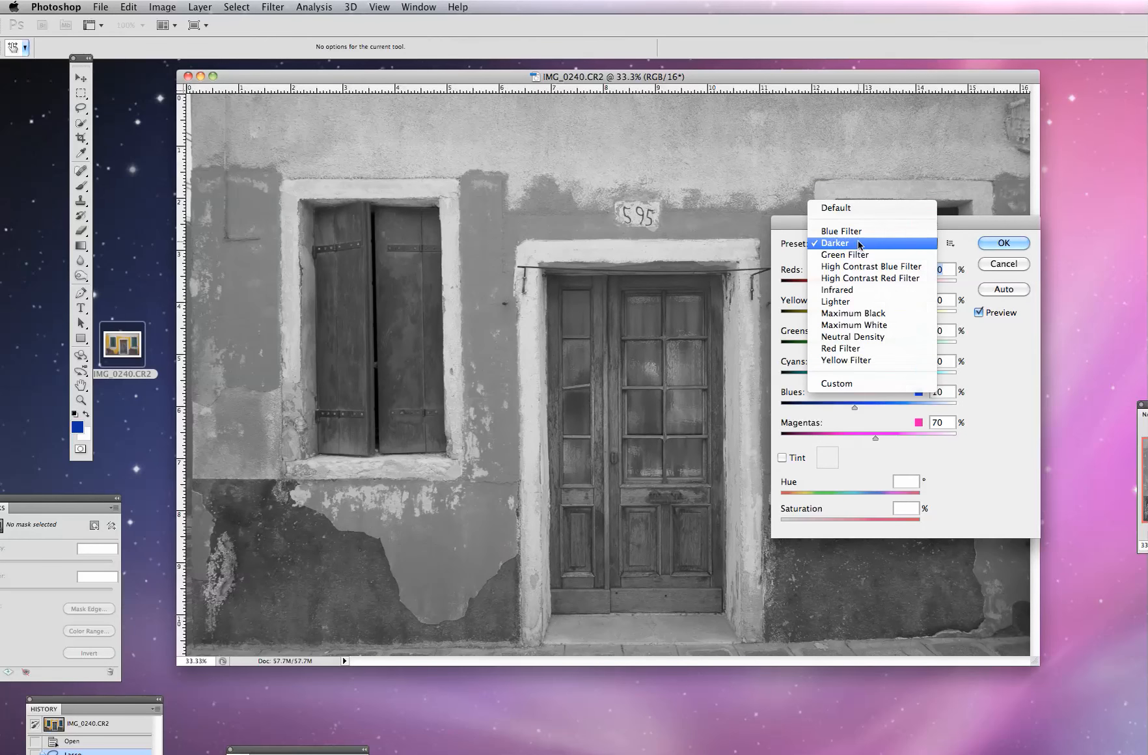
left_click(845, 243)
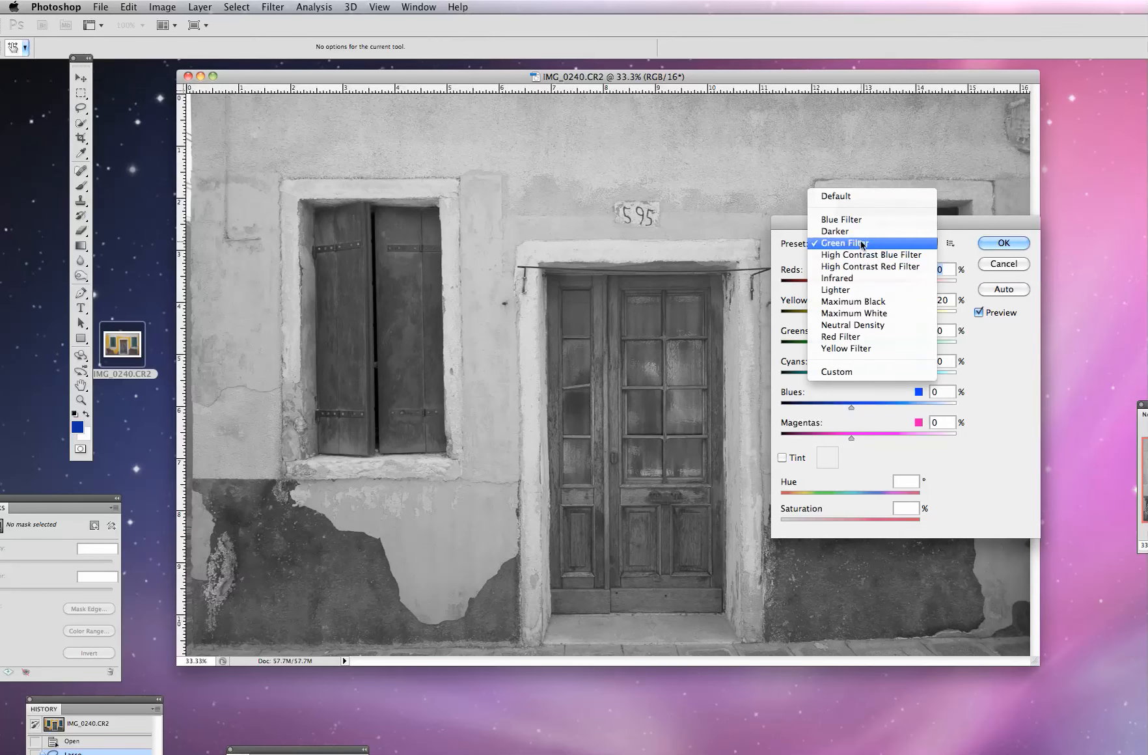
left_click(870, 255)
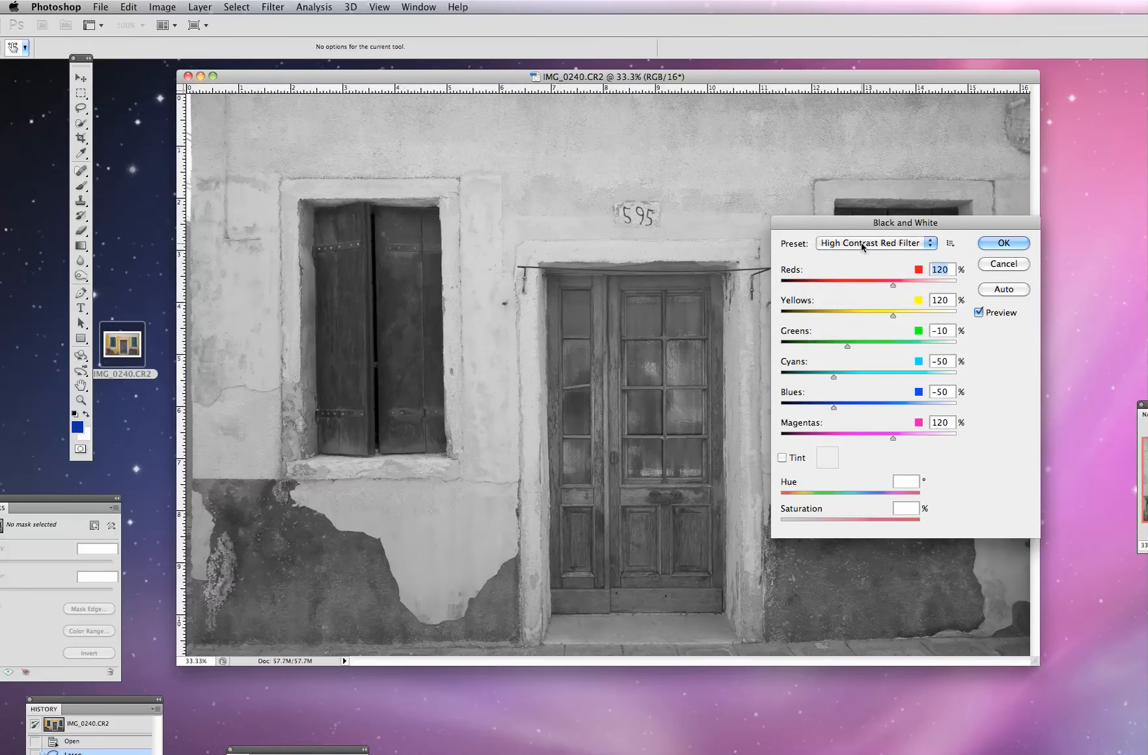
Step: Compare Lighter, Maximum White, Neutral Density, Red, Yellow and Maximum Black presets, settling on Infrared
left_click(875, 243)
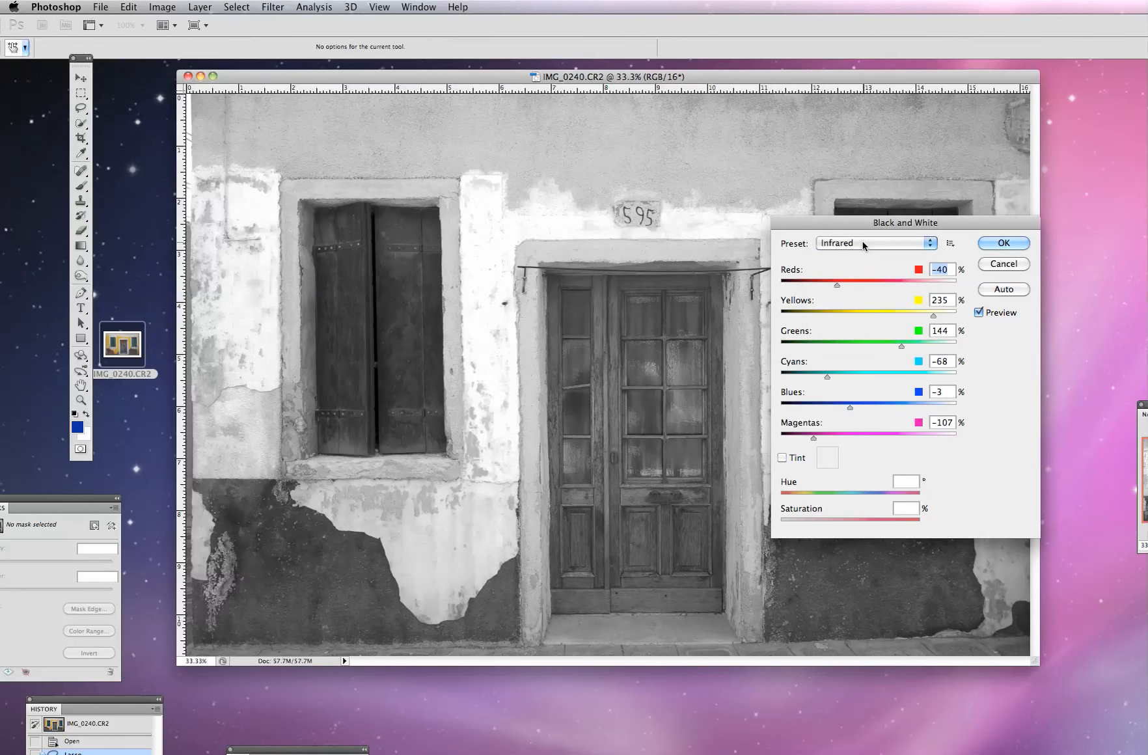
left_click(875, 243)
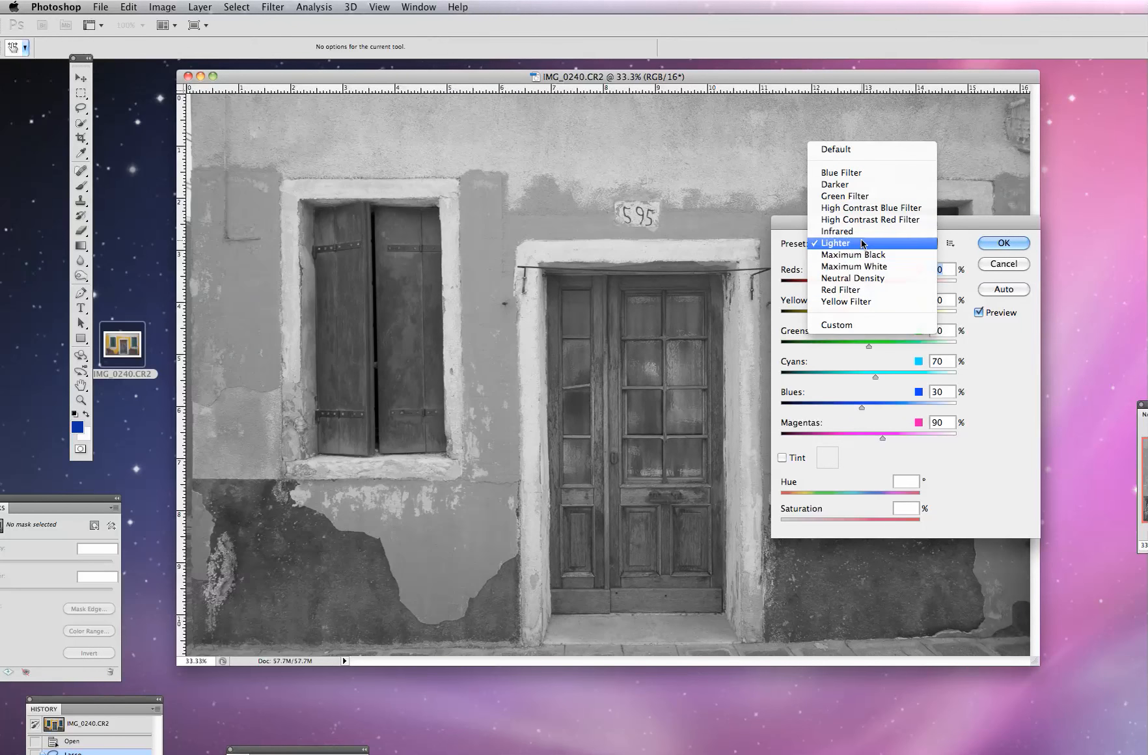
left_click(853, 256)
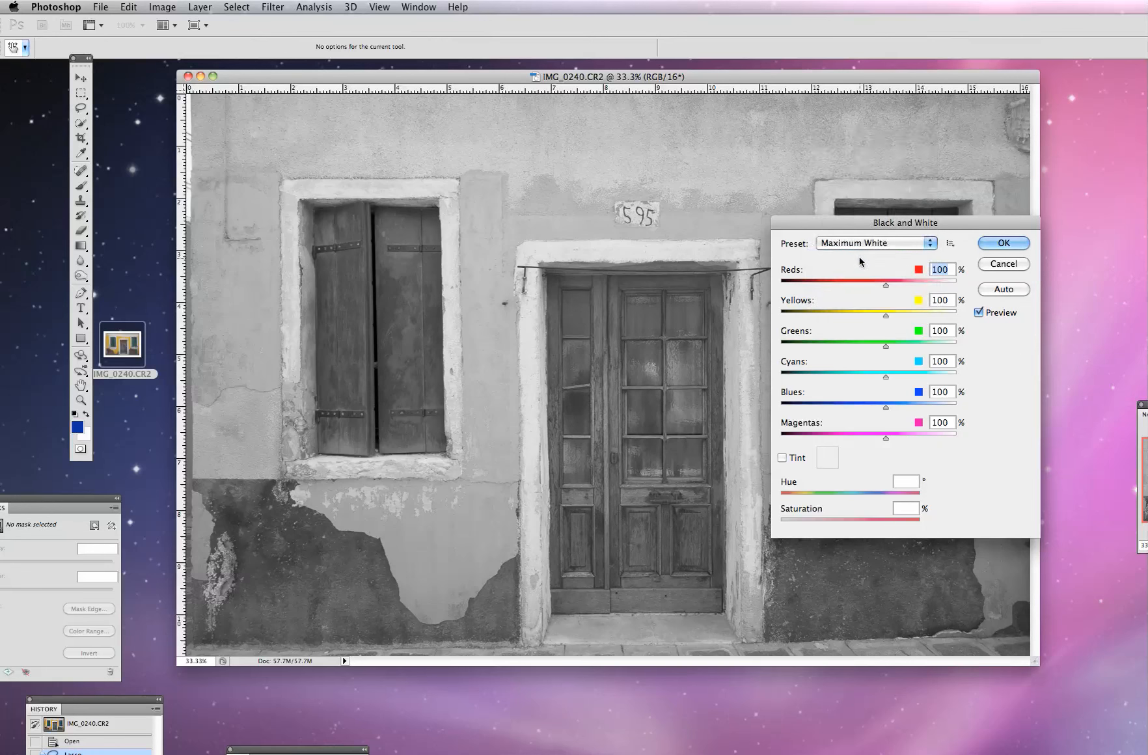
left_click(874, 243)
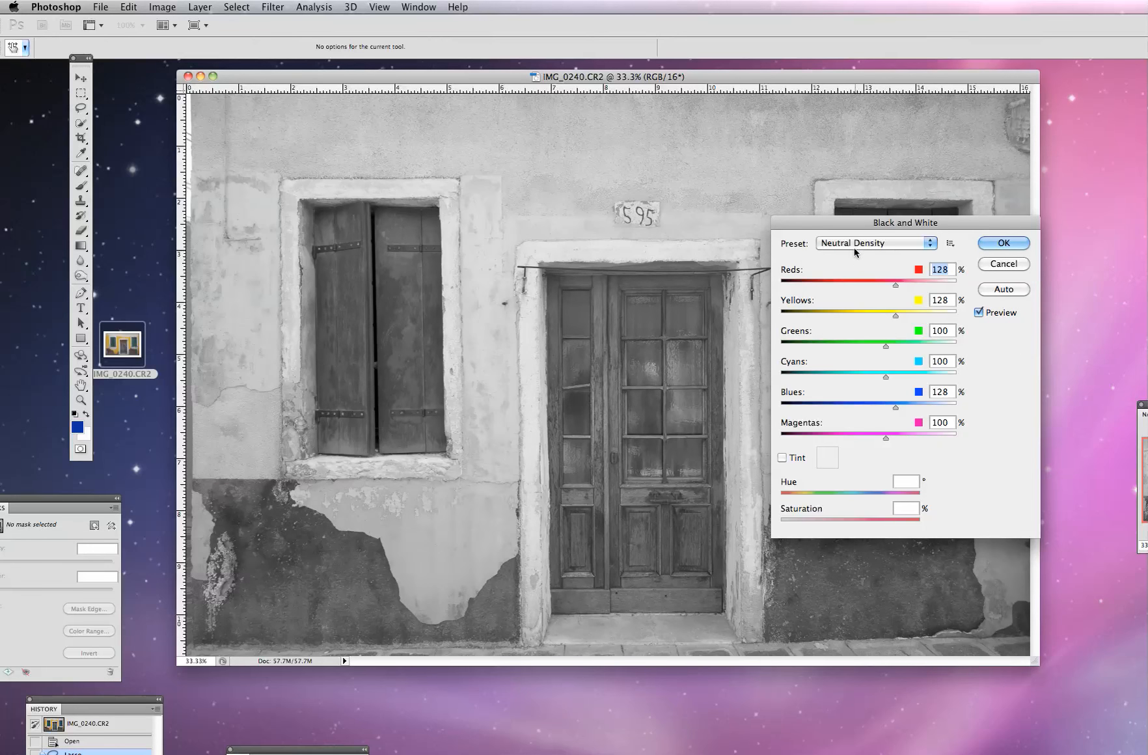
left_click(876, 244)
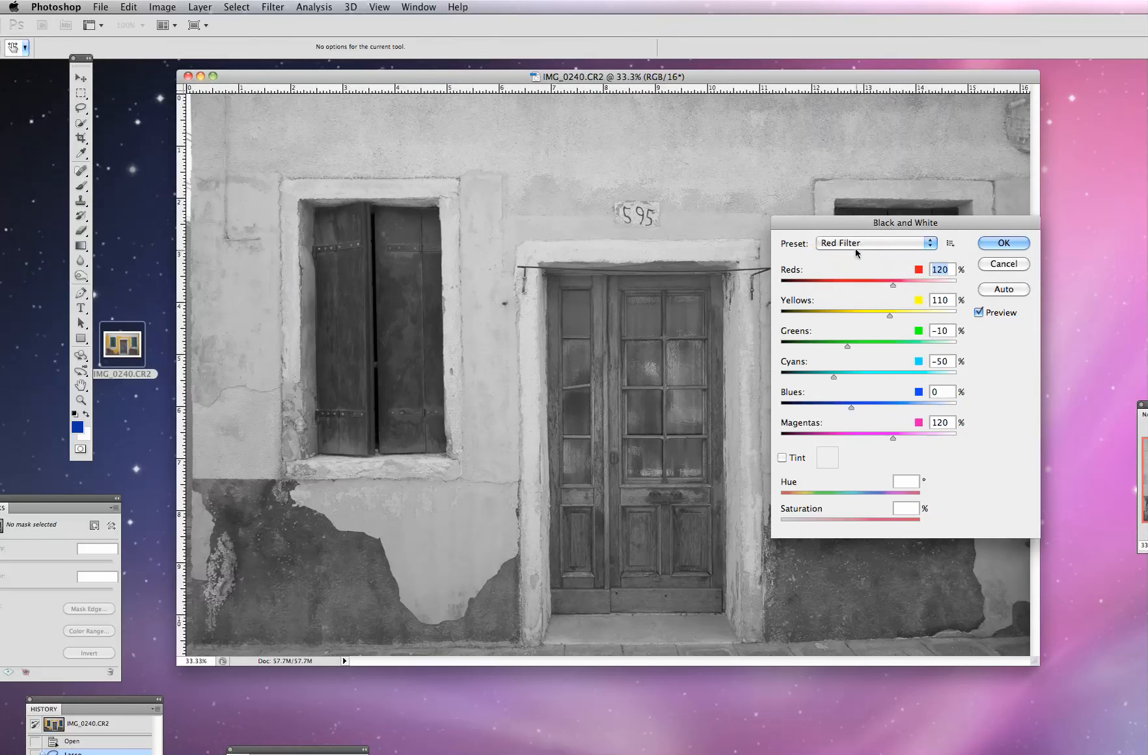
left_click(876, 244)
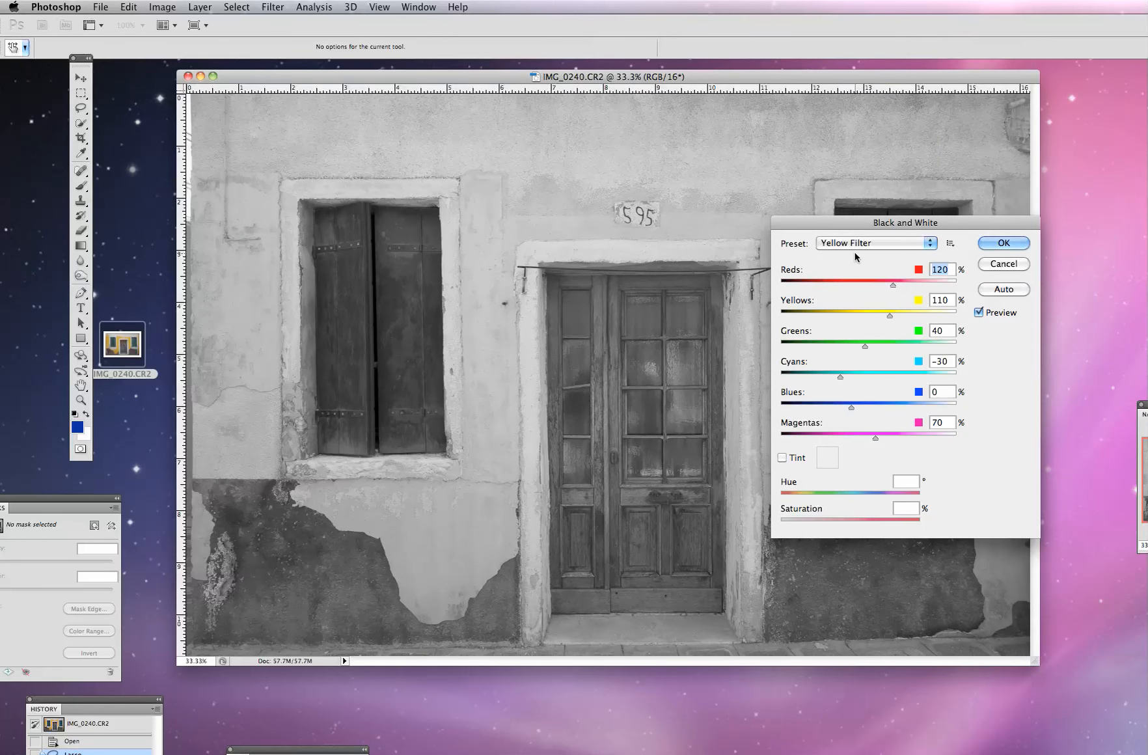
left_click(874, 244)
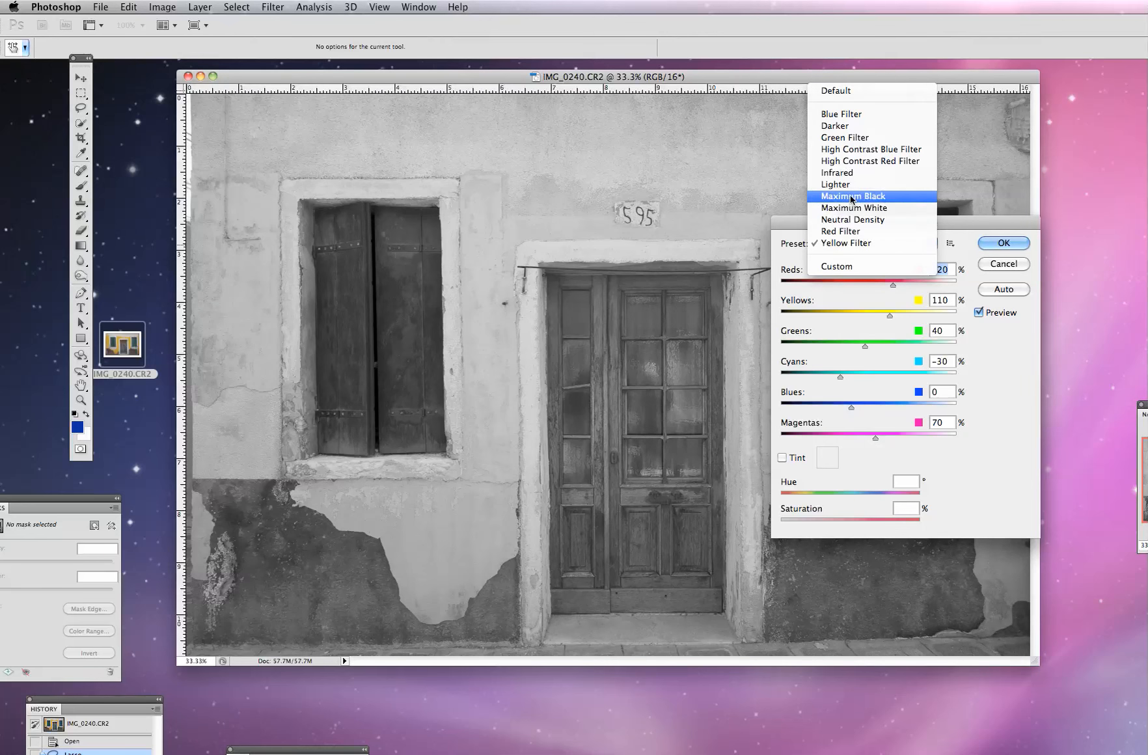
left_click(837, 174)
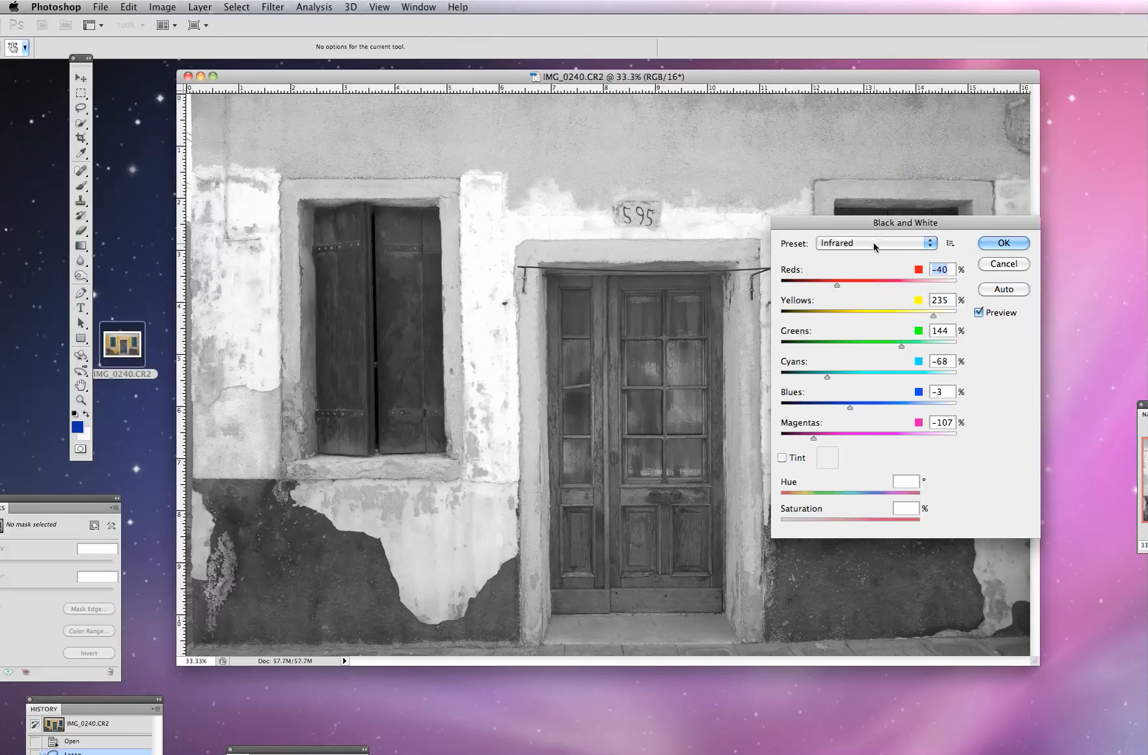
left_click(875, 243)
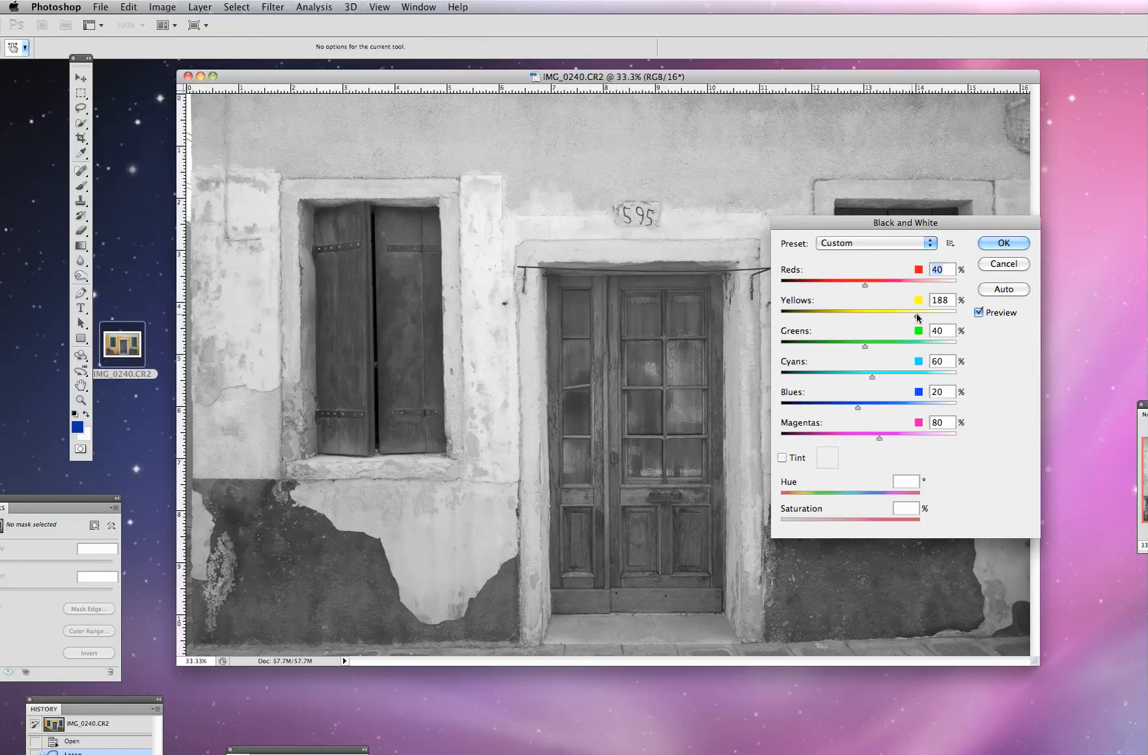
Step: Set Yellows 200, Cyans -14, Reds 86 and Blues 127, then apply the conversion
left_click_drag(883, 311, 924, 311)
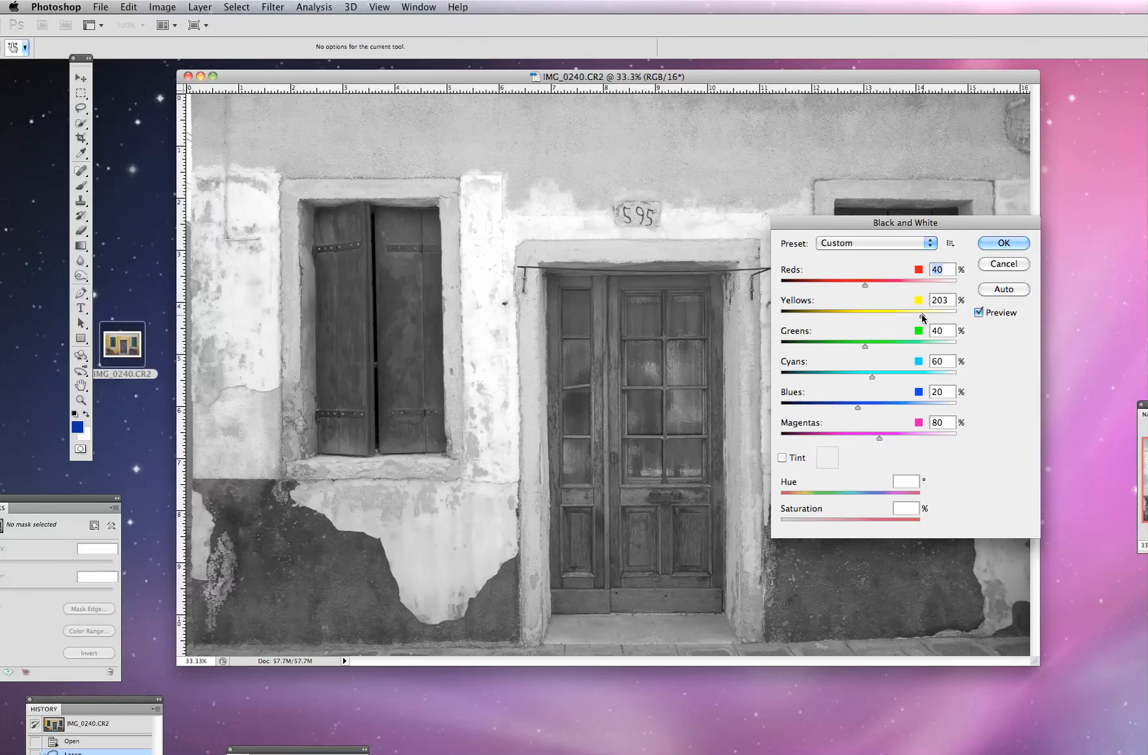
left_click_drag(887, 313, 886, 312)
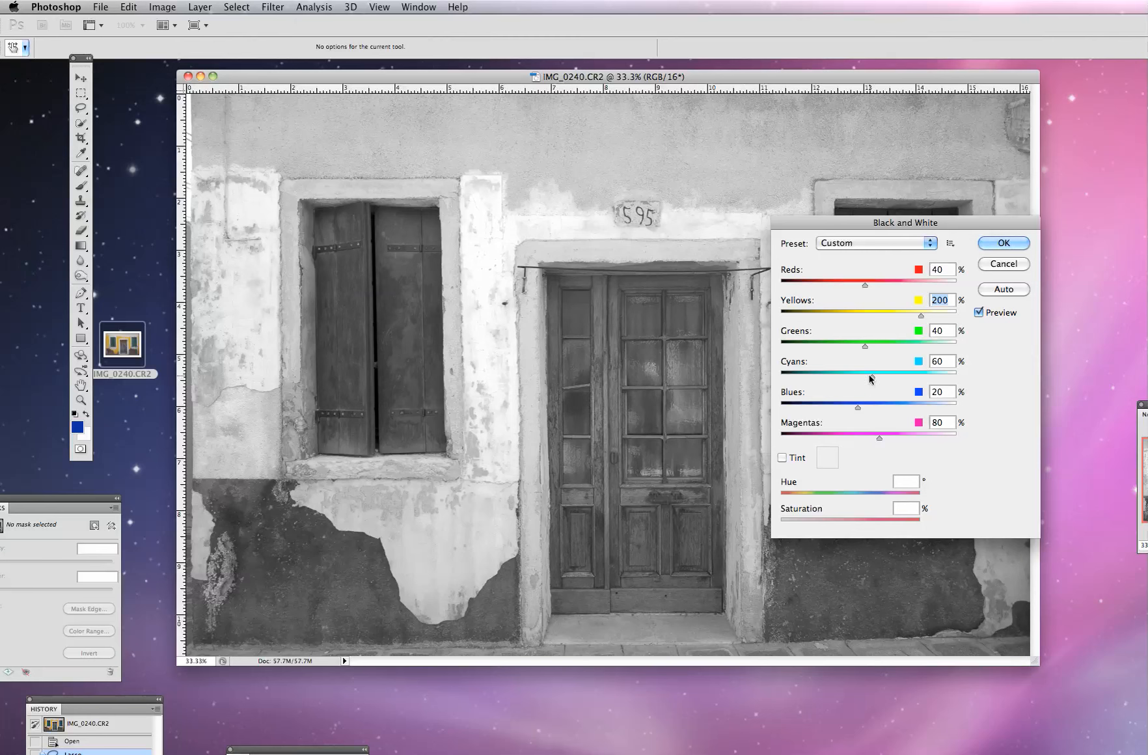
left_click_drag(866, 376, 845, 376)
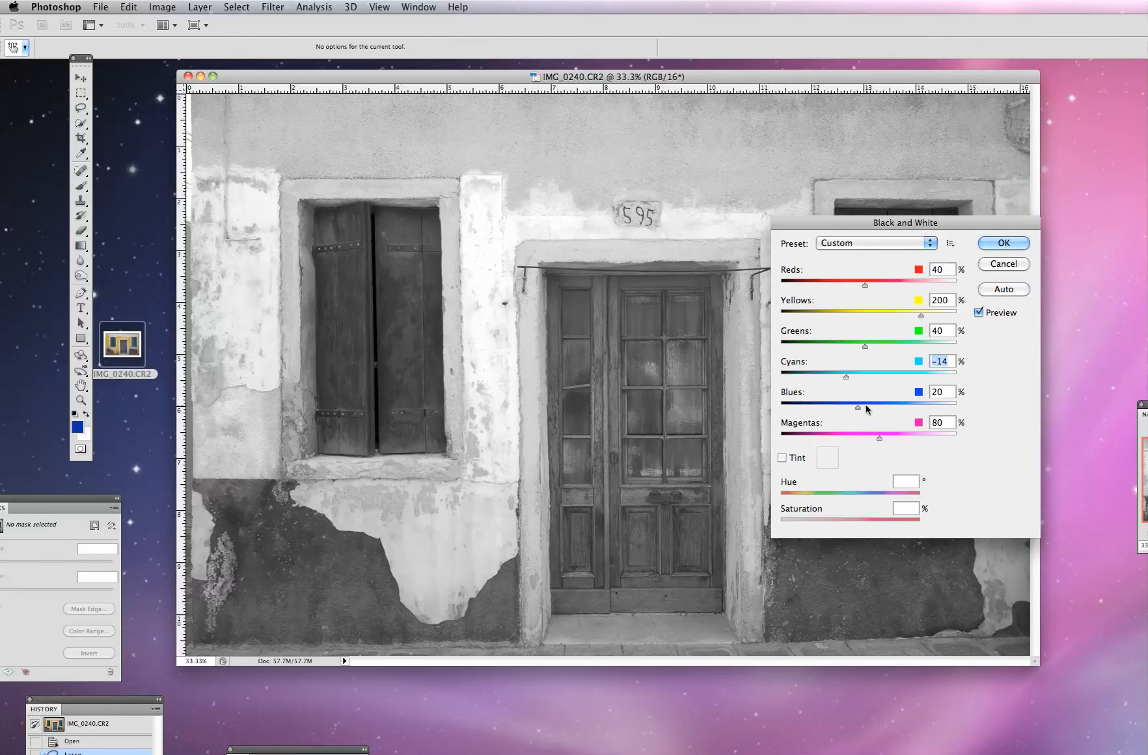
left_click_drag(863, 284, 890, 284)
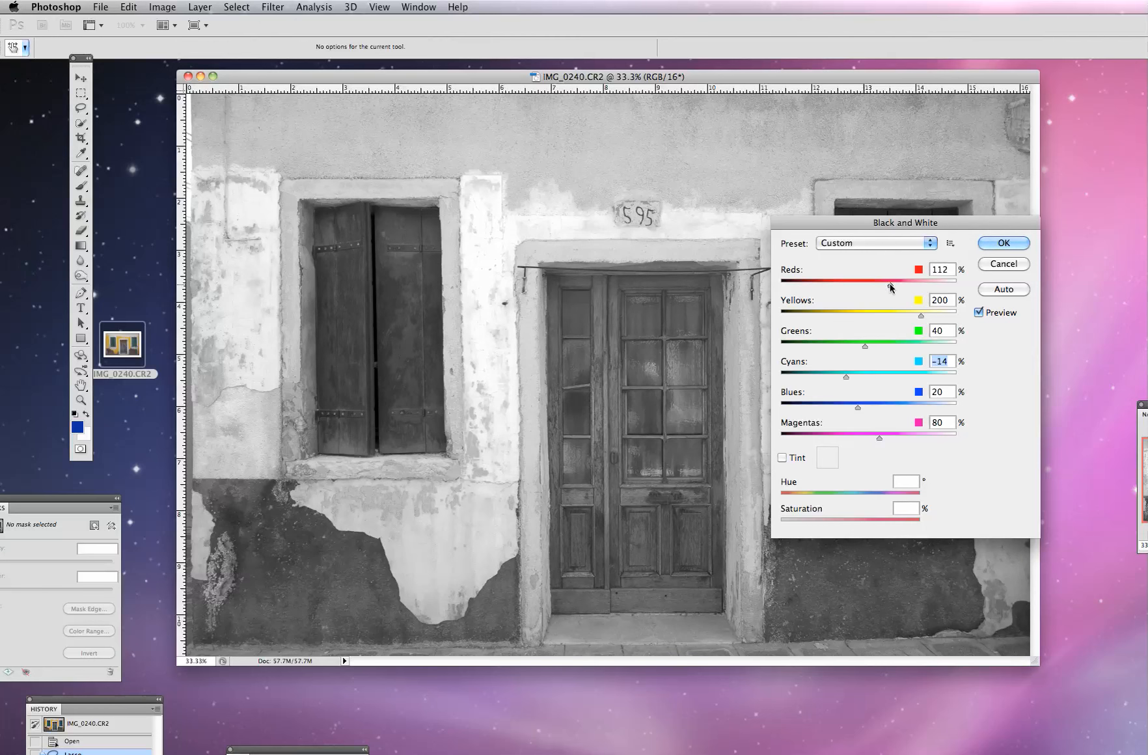
left_click_drag(888, 280, 882, 280)
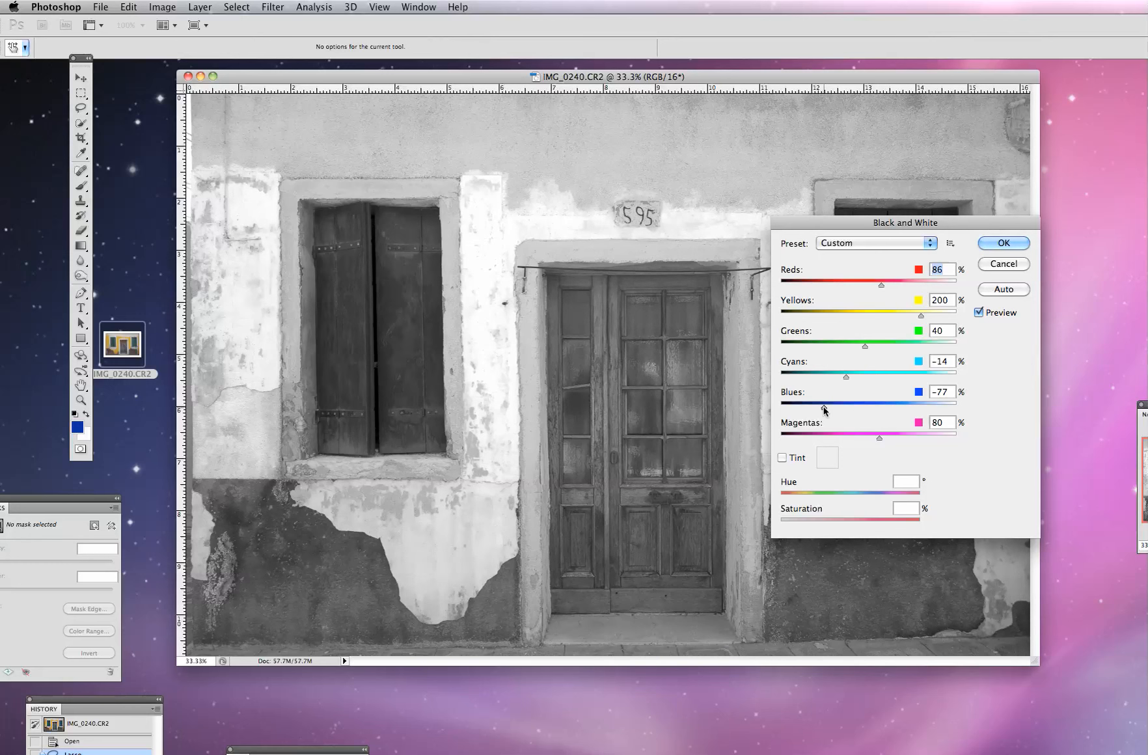
left_click_drag(824, 405, 945, 405)
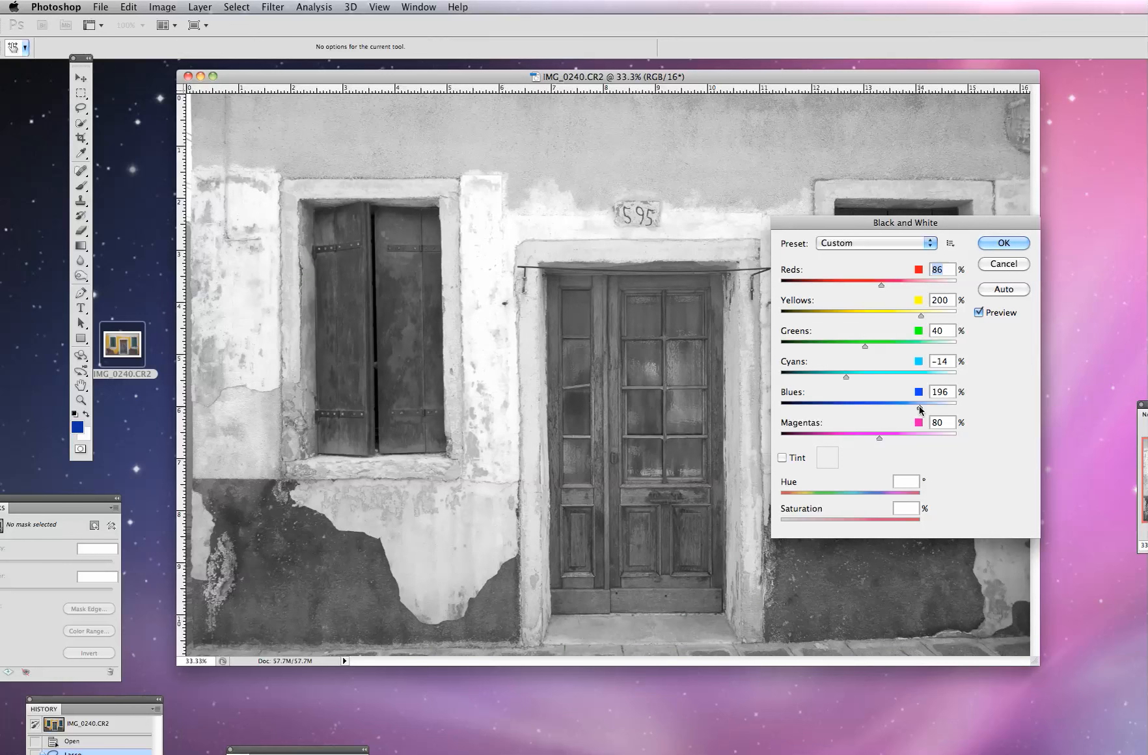
left_click_drag(922, 402, 901, 402)
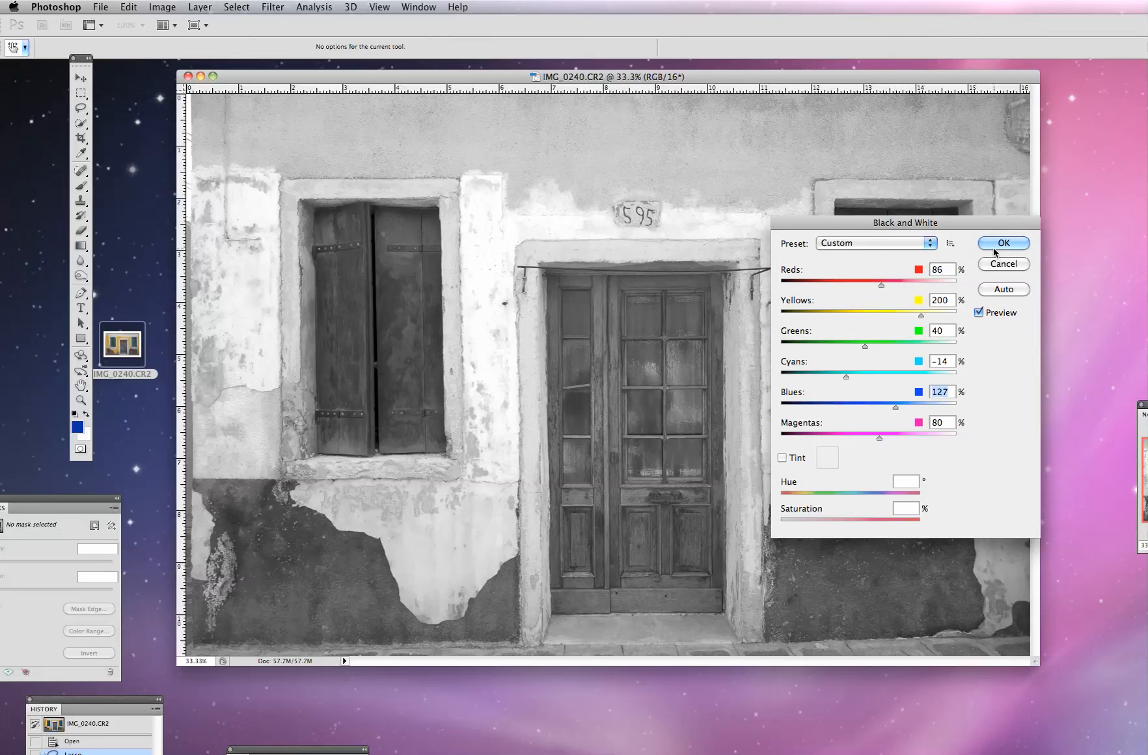
left_click(1002, 243)
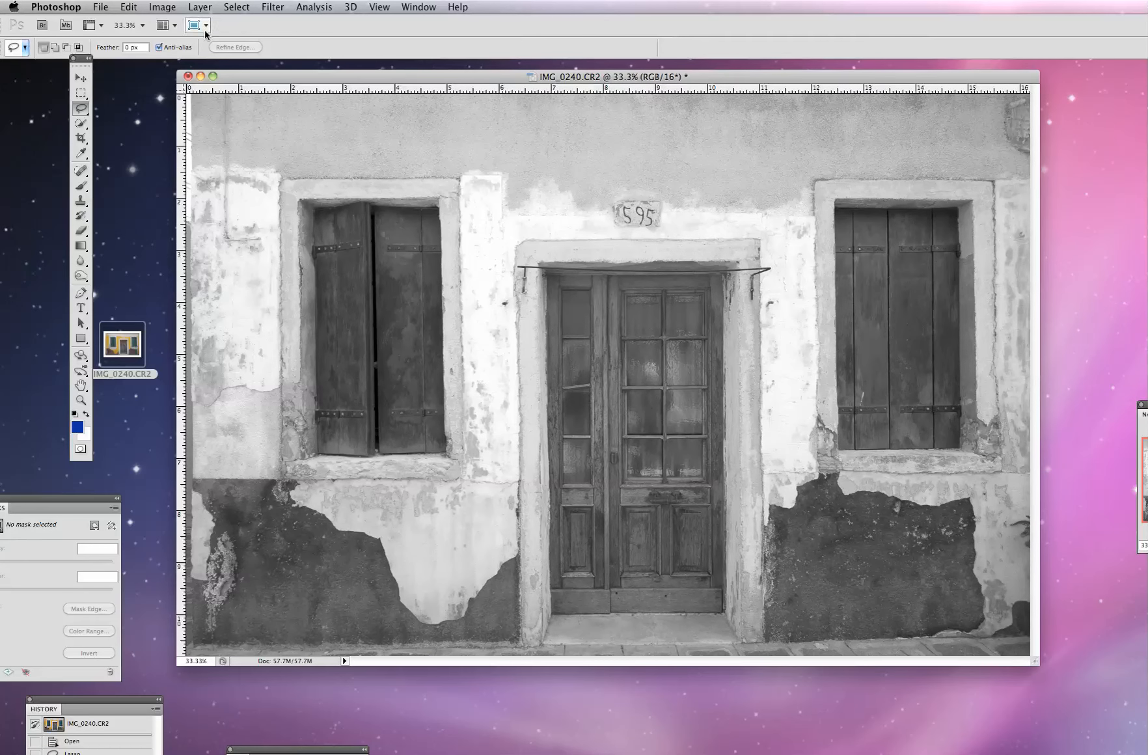
Step: Start a Levels adjustment on the black-and-white photo via Image > Adjustments
left_click(163, 8)
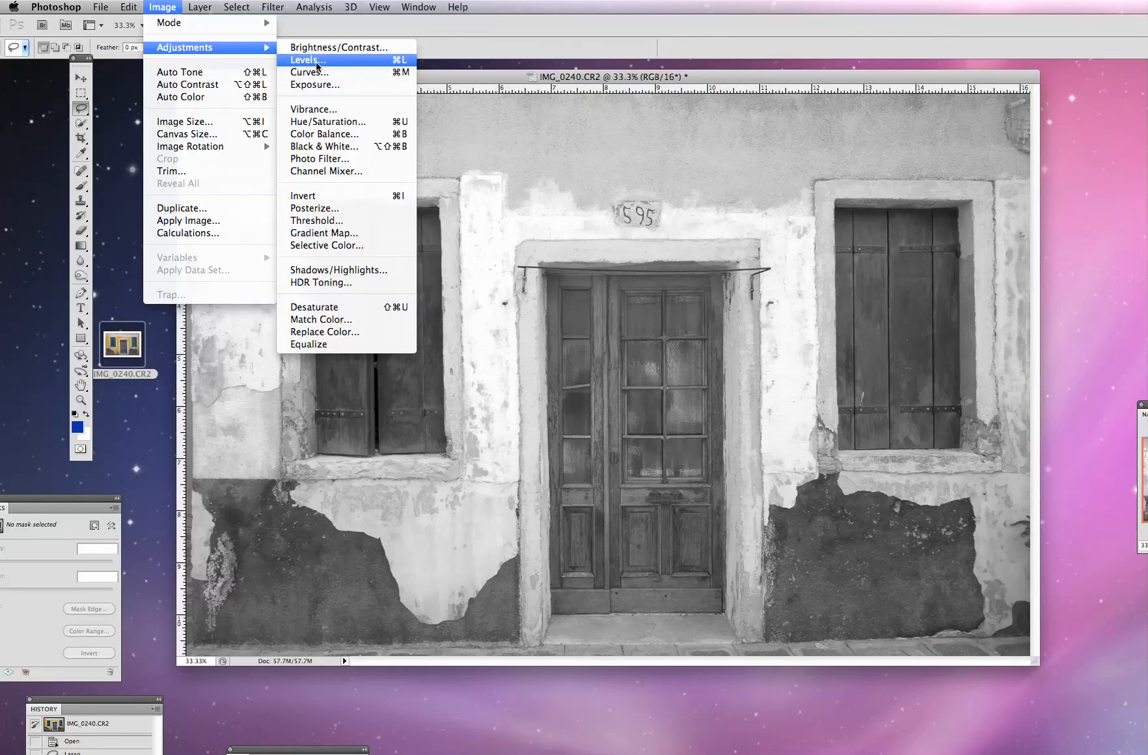
left_click(307, 60)
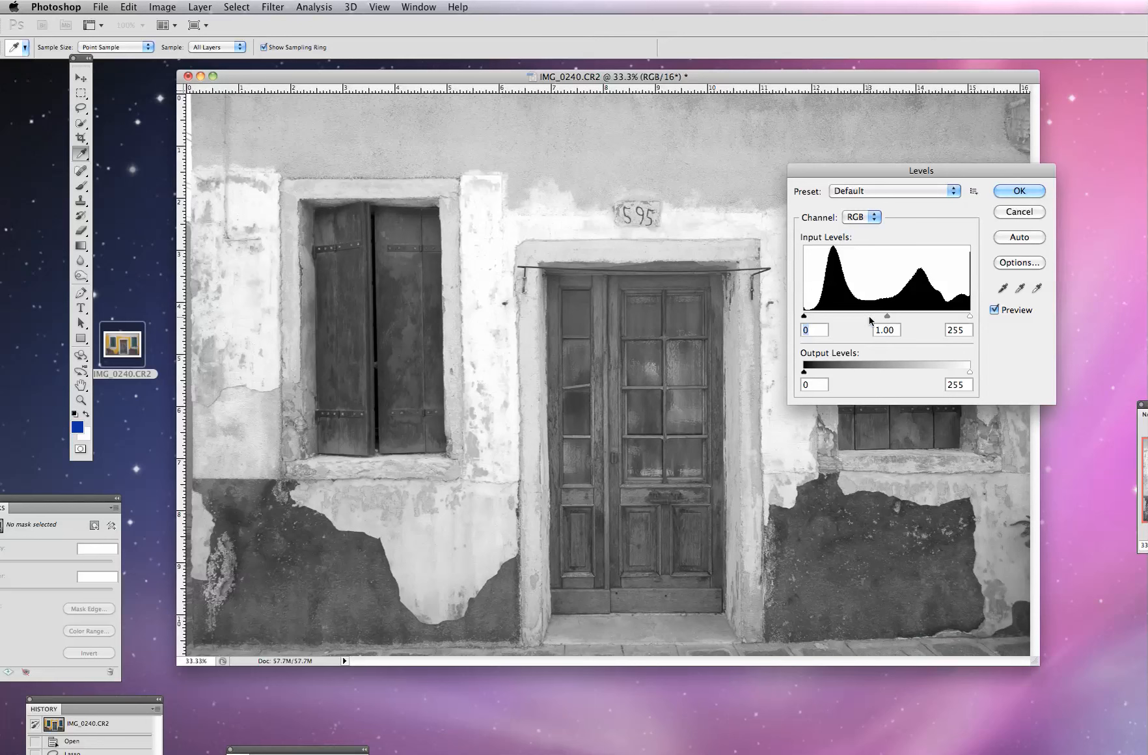
Step: Roughly set the Levels black point to 12 and midtones to 0.92
left_click_drag(803, 315, 811, 315)
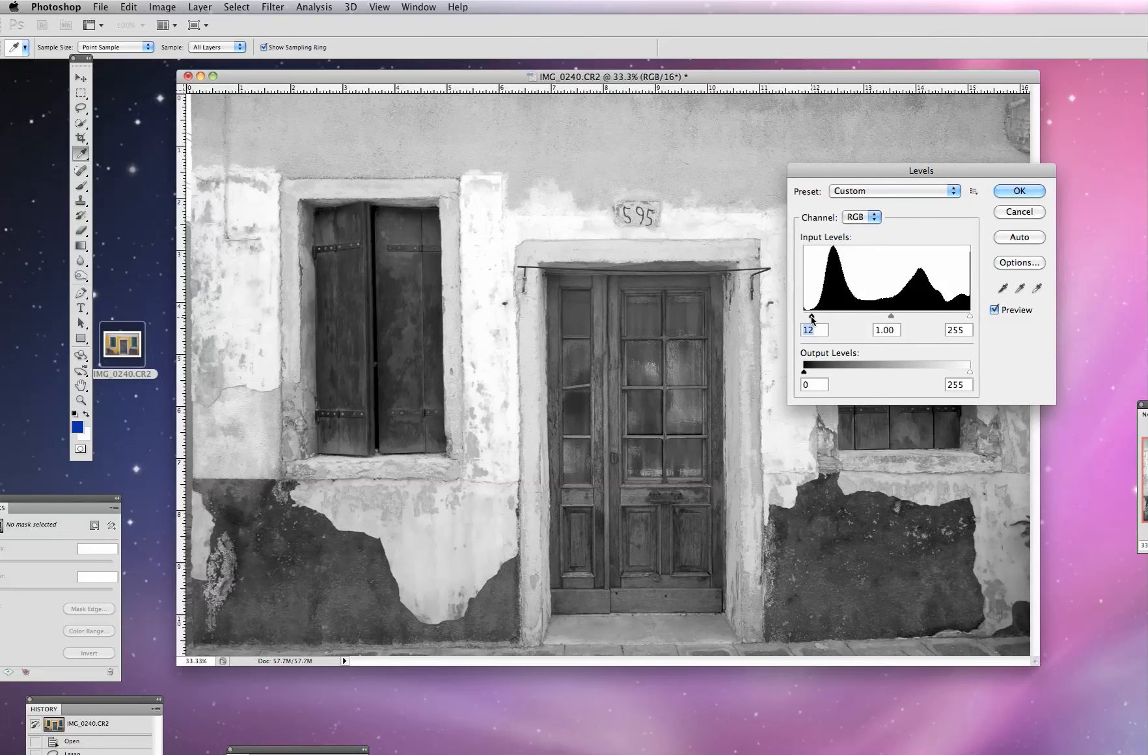
left_click_drag(885, 315, 900, 314)
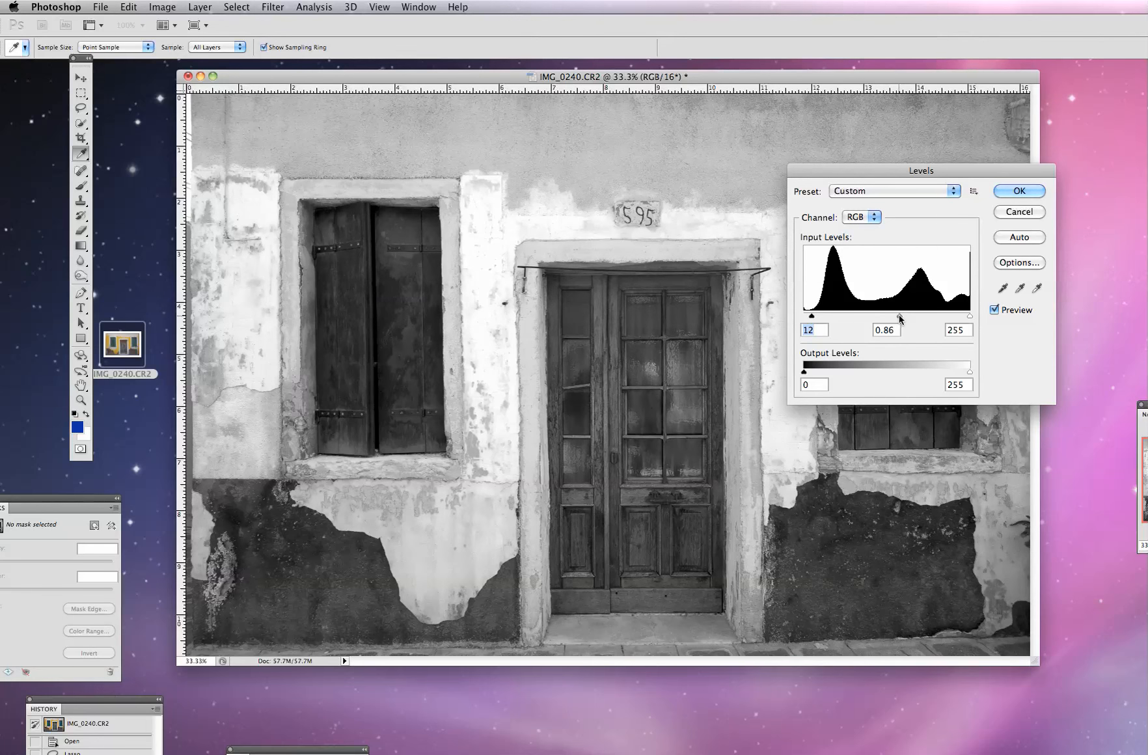
left_click_drag(901, 315, 899, 315)
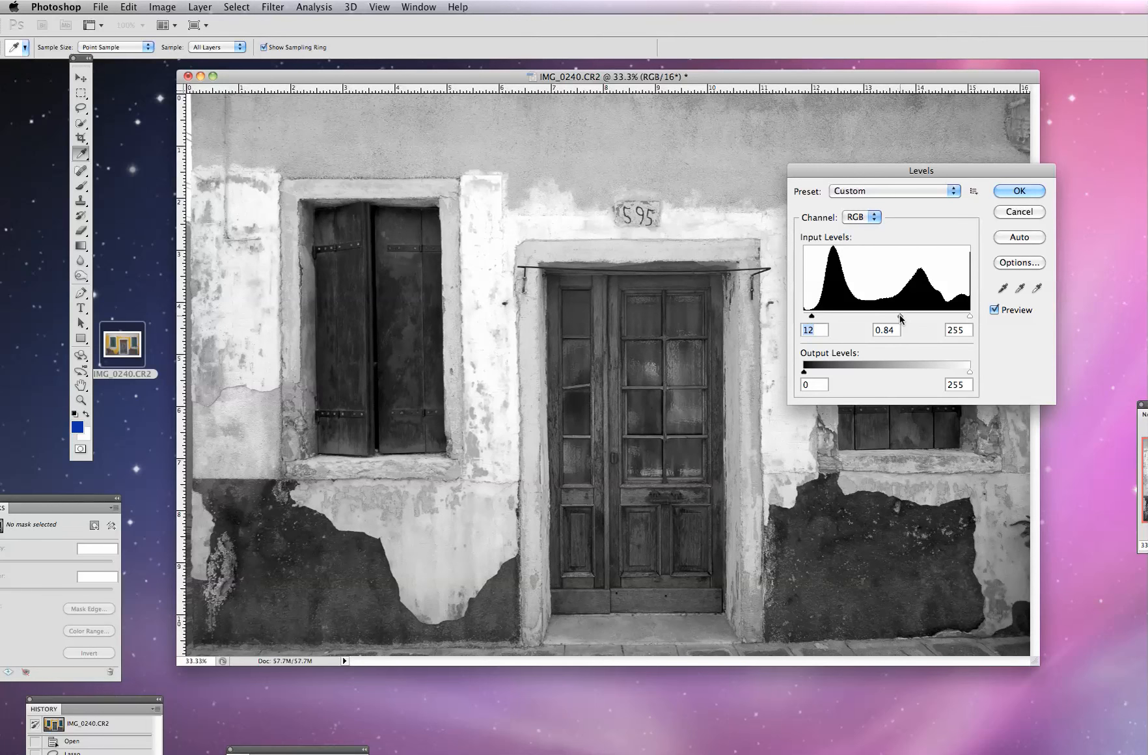
left_click_drag(901, 313, 894, 313)
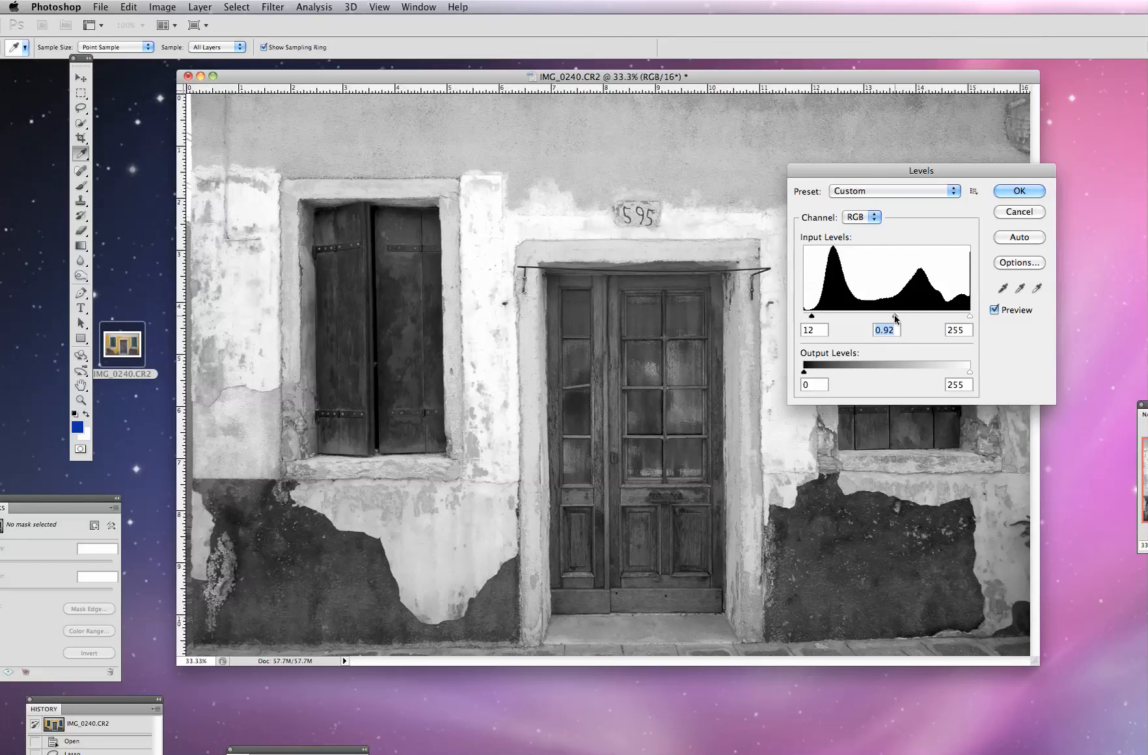
Step: Refine the Levels black point to 16 and midtones to 0.93
left_click_drag(811, 314, 807, 315)
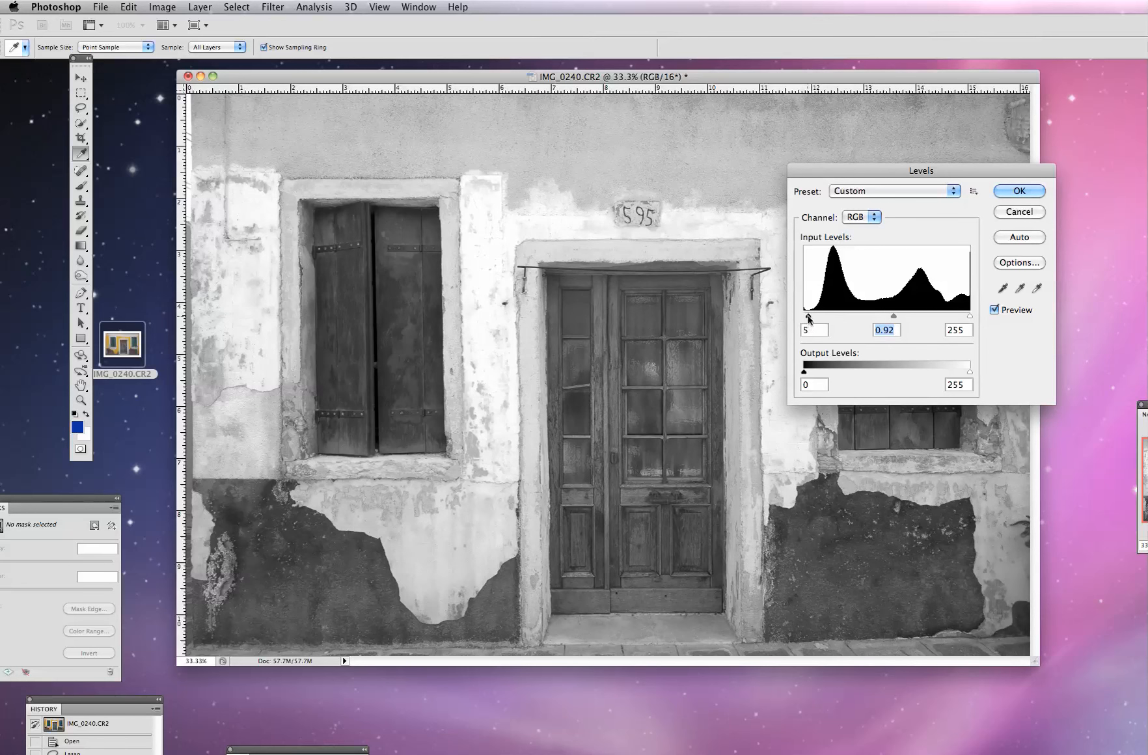
left_click_drag(807, 315, 818, 315)
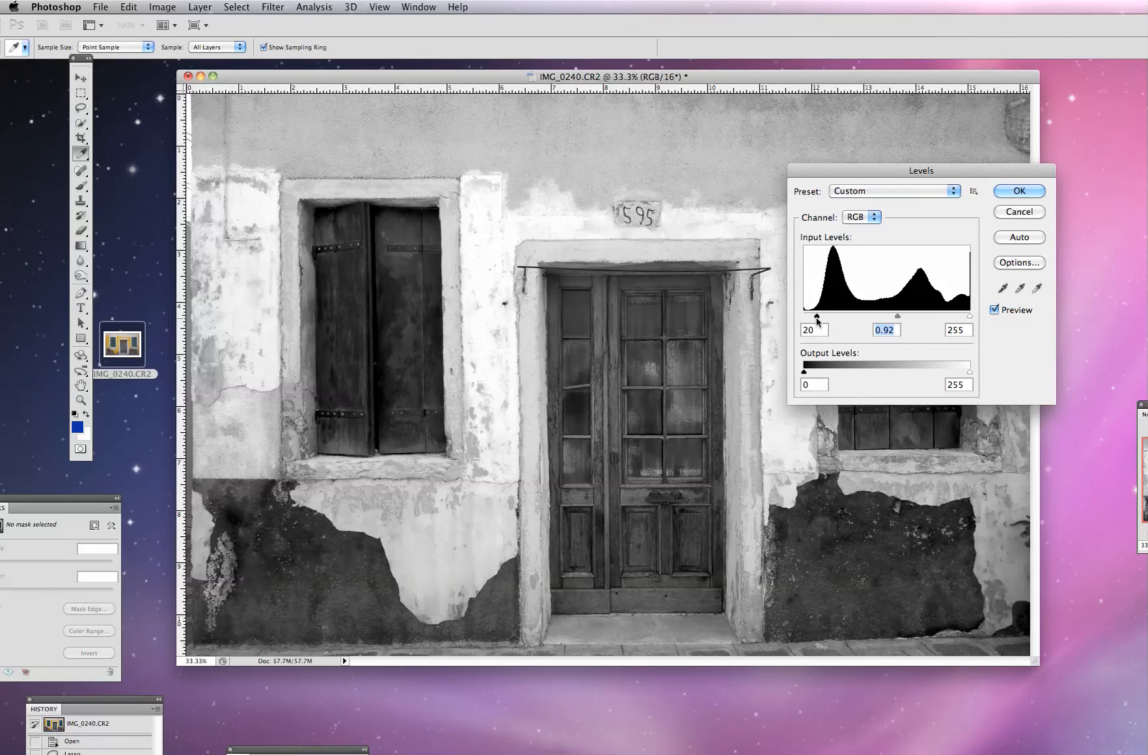
left_click_drag(815, 316, 812, 316)
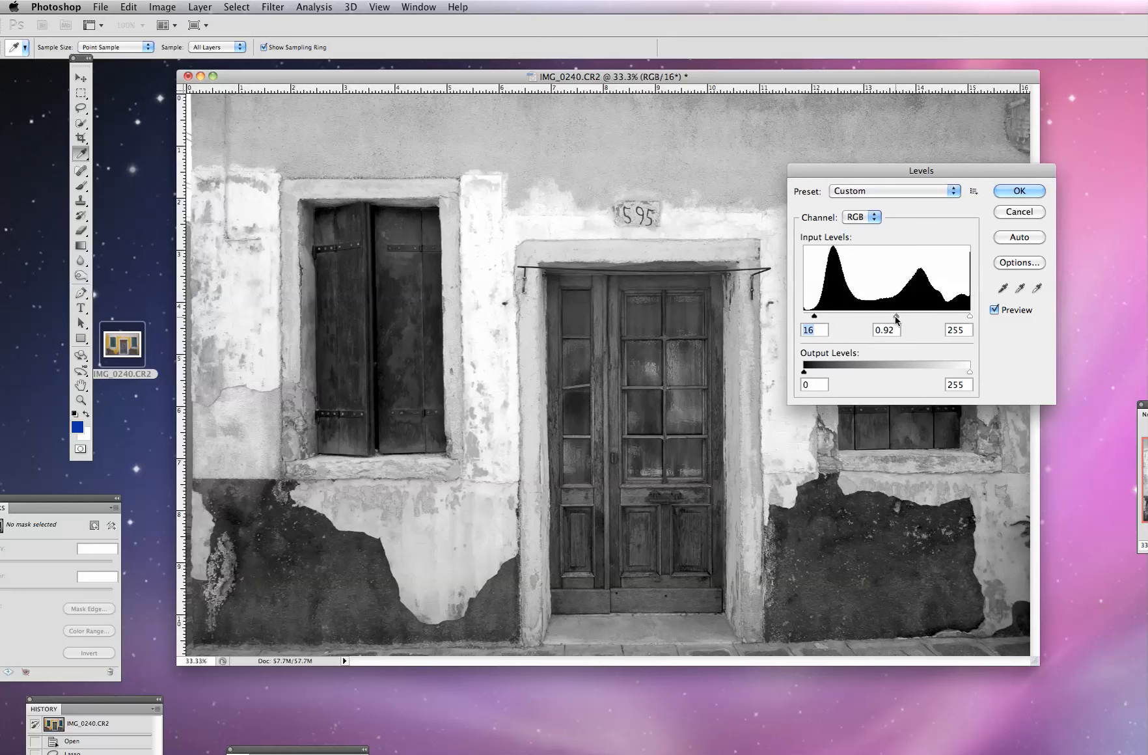
left_click_drag(894, 315, 902, 315)
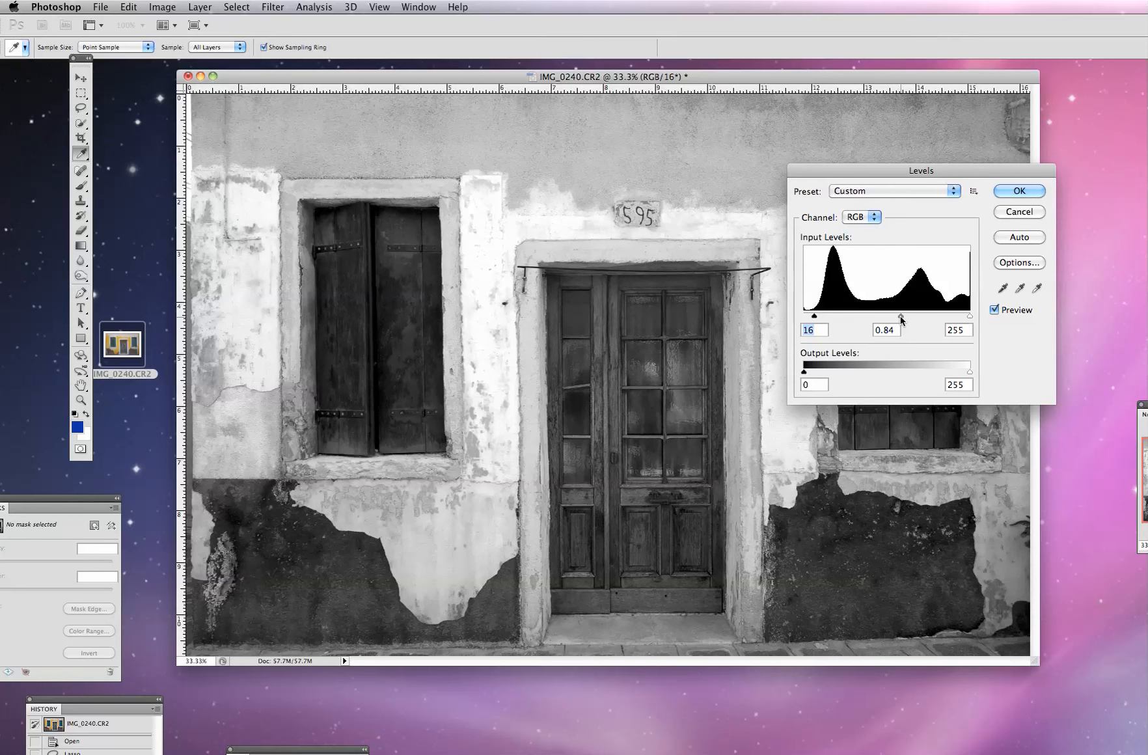
left_click_drag(902, 315, 898, 315)
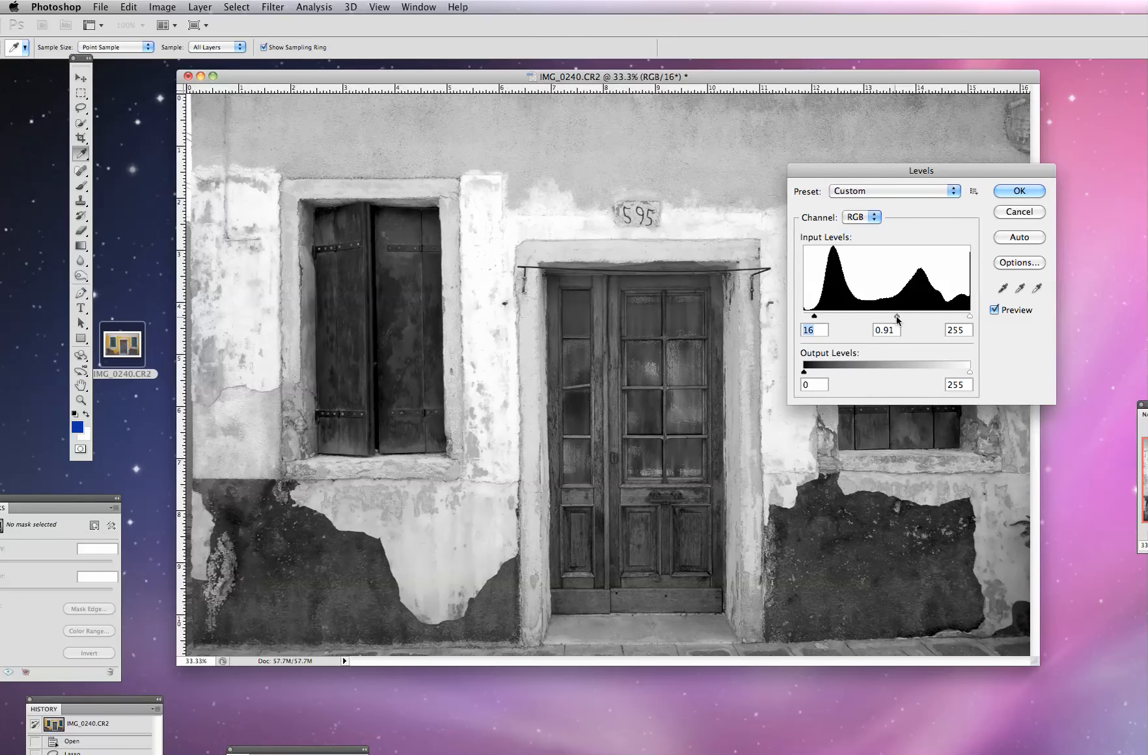
left_click_drag(897, 315, 895, 315)
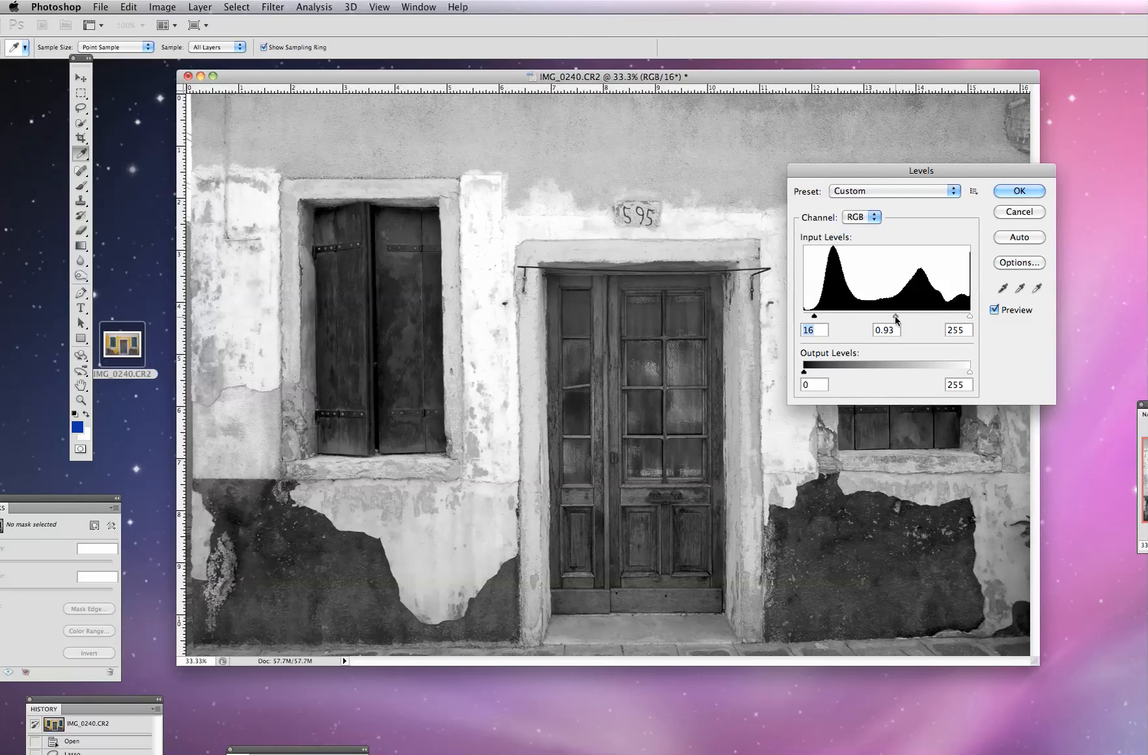